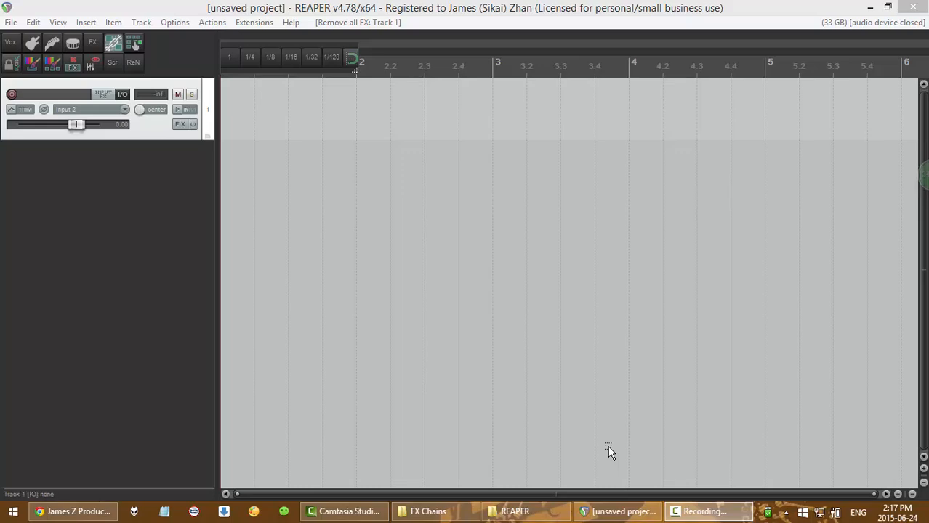
mouse_move(653, 485)
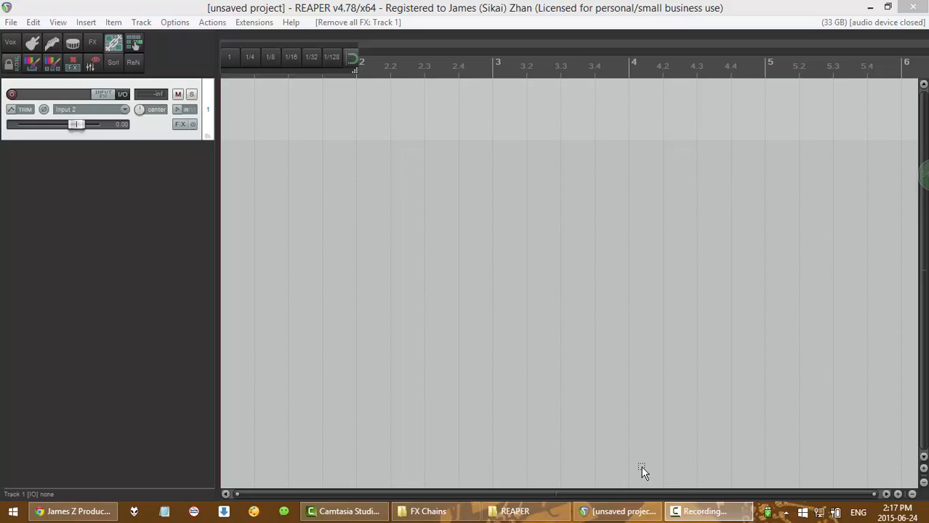
mouse_move(359, 6)
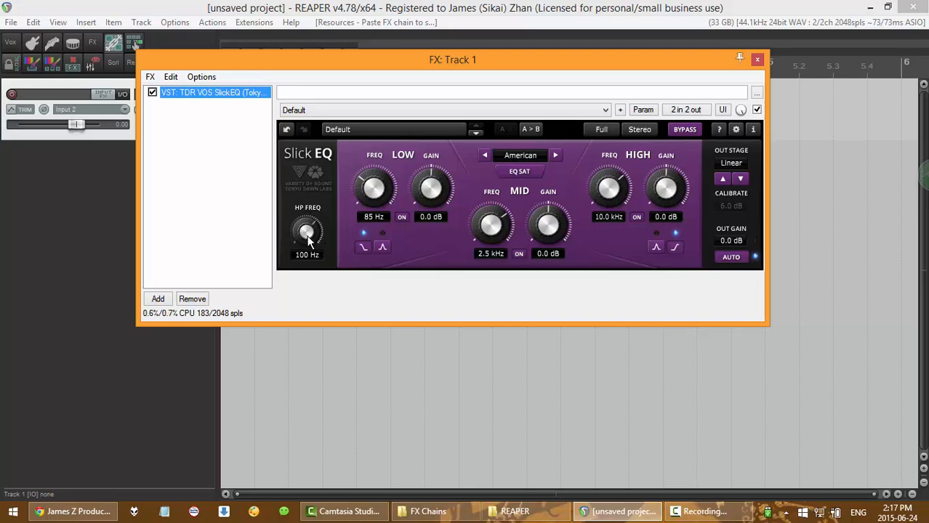
mouse_move(360, 179)
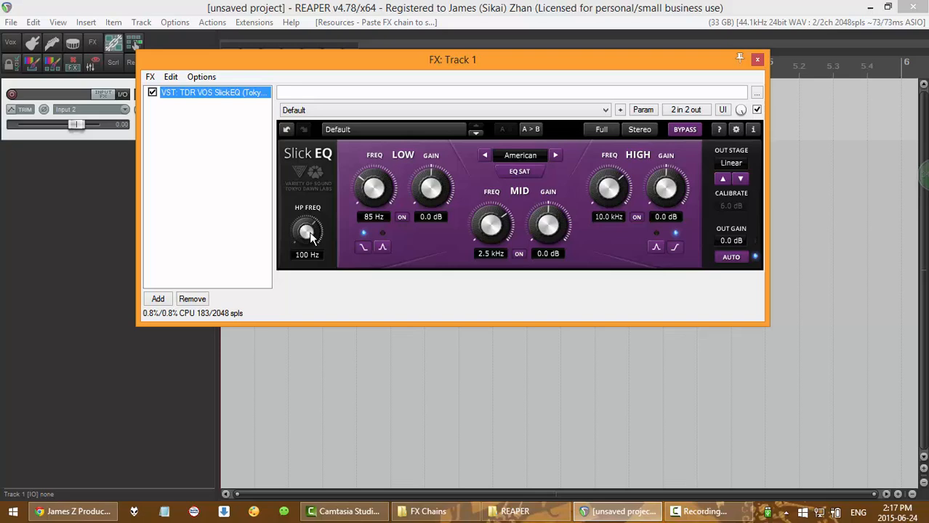
- Add TDR VOS SlickEQ to Track 1 using the 'slick' filter and enter 45 for HP frequency
click(757, 59)
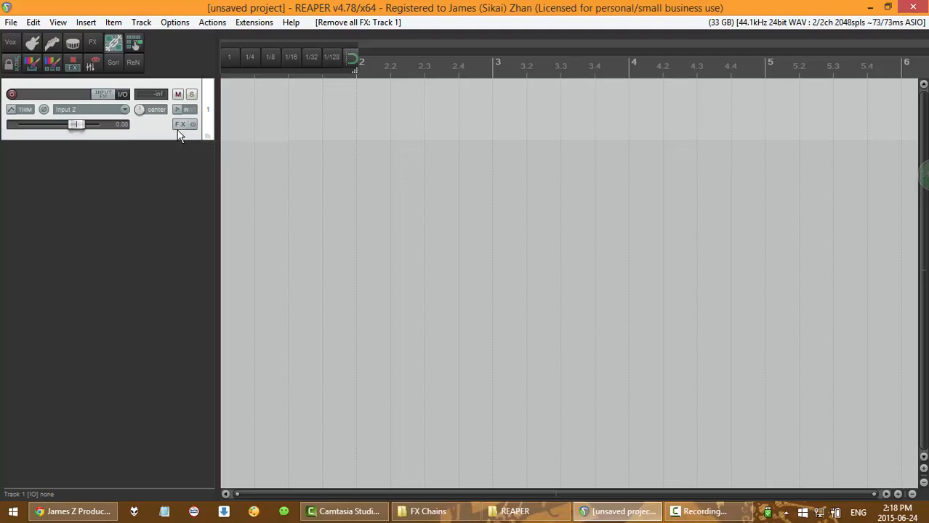
mouse_move(183, 124)
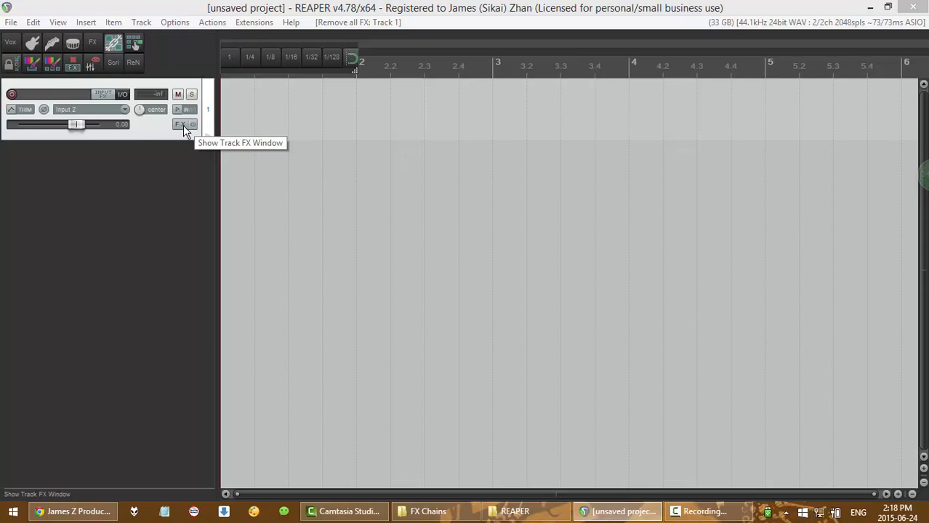
click(181, 124)
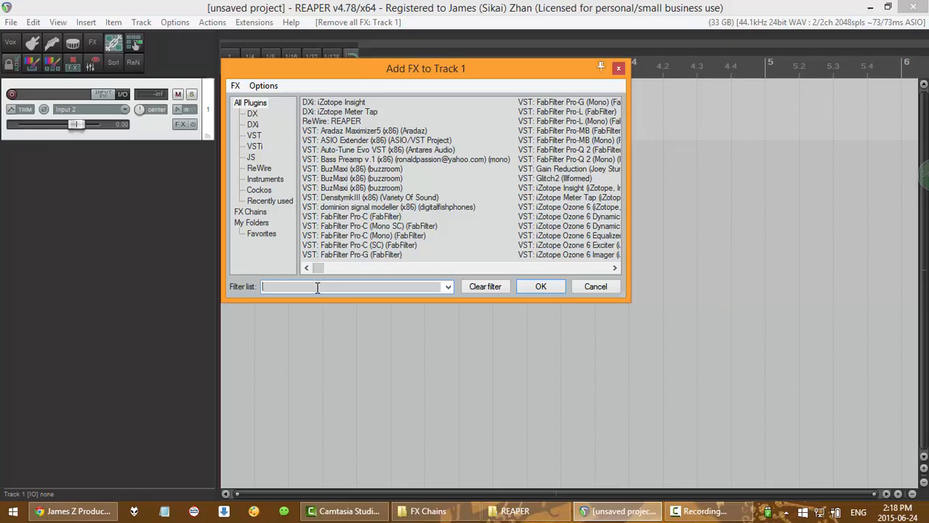
text(slick)
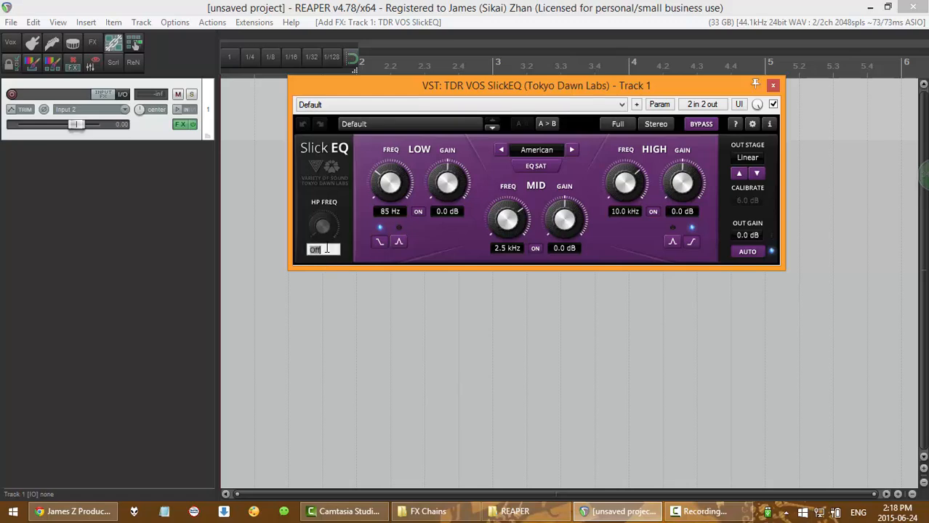
text(45)
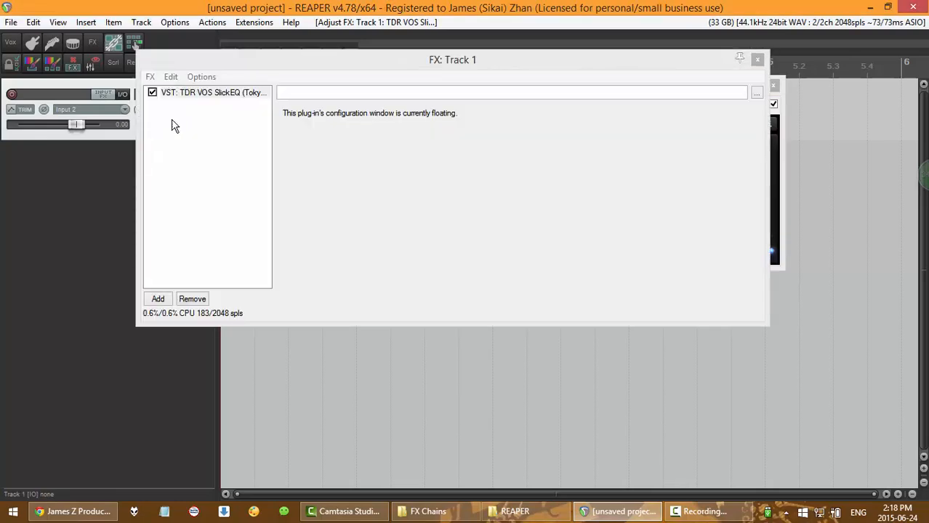
- Save the SlickEQ chain as 'HPF 45' in the FX Chains folder and close the SlickEQ window
drag(452, 60, 522, 75)
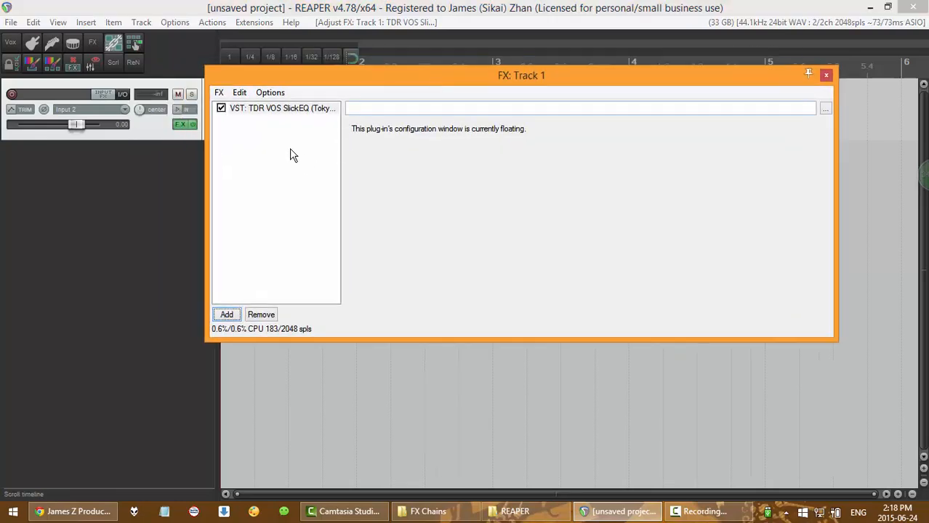
click(219, 92)
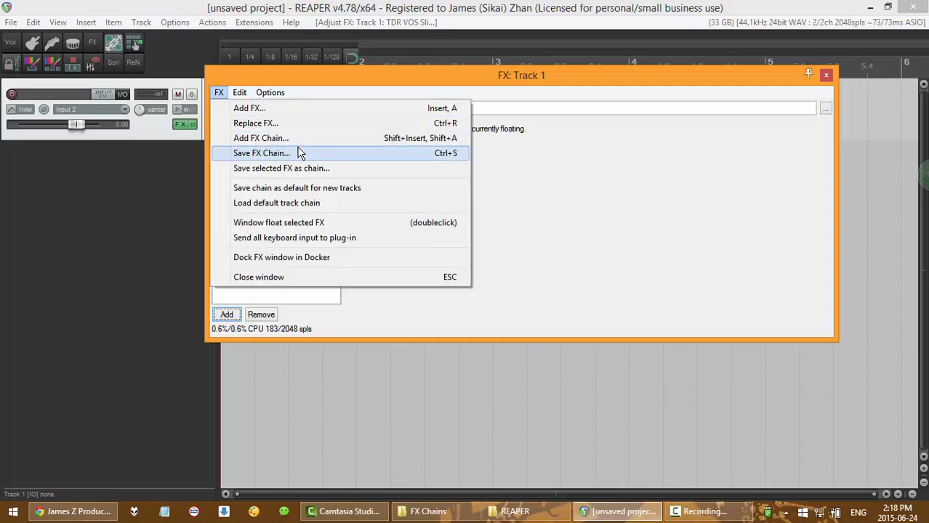
click(261, 153)
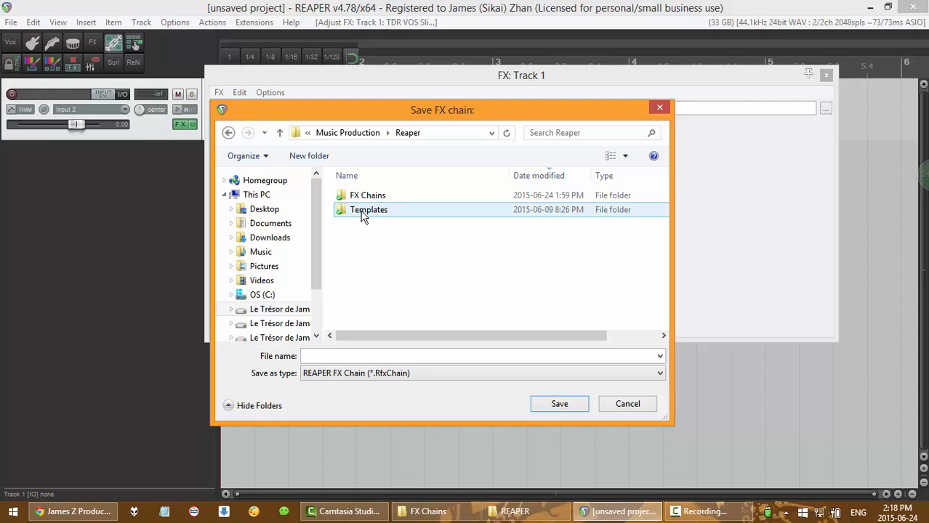
double_click(367, 195)
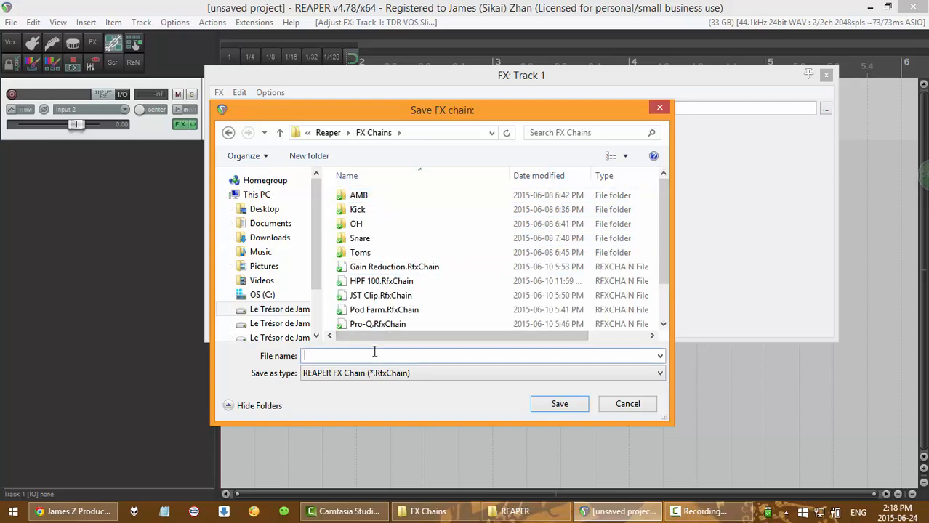
text(HPF 45)
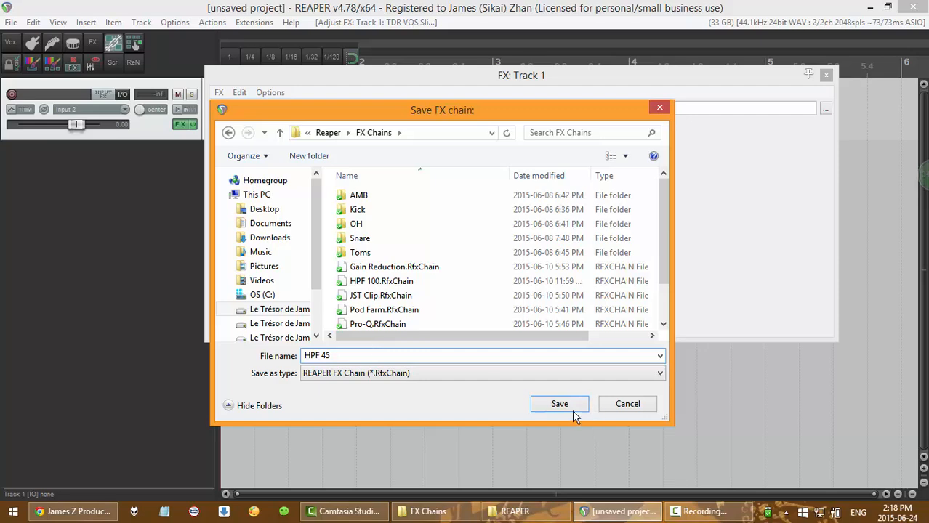
click(560, 404)
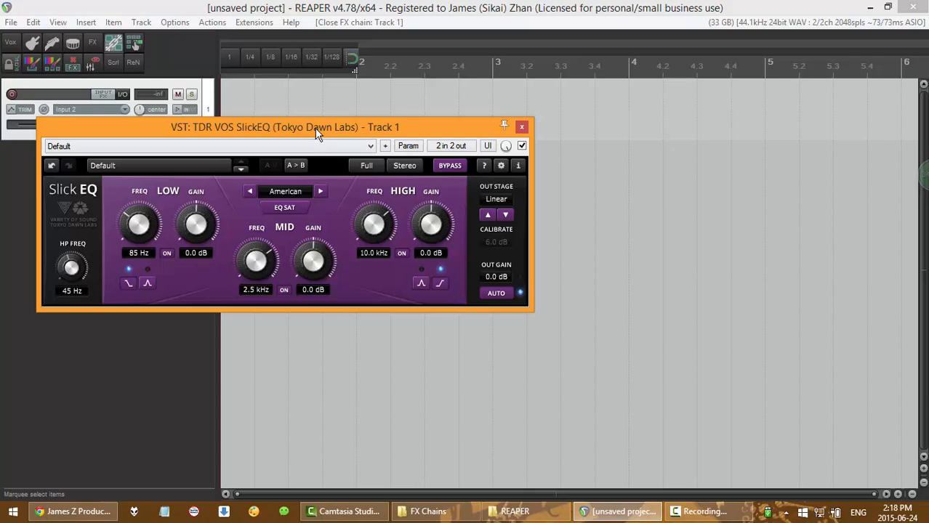
click(522, 126)
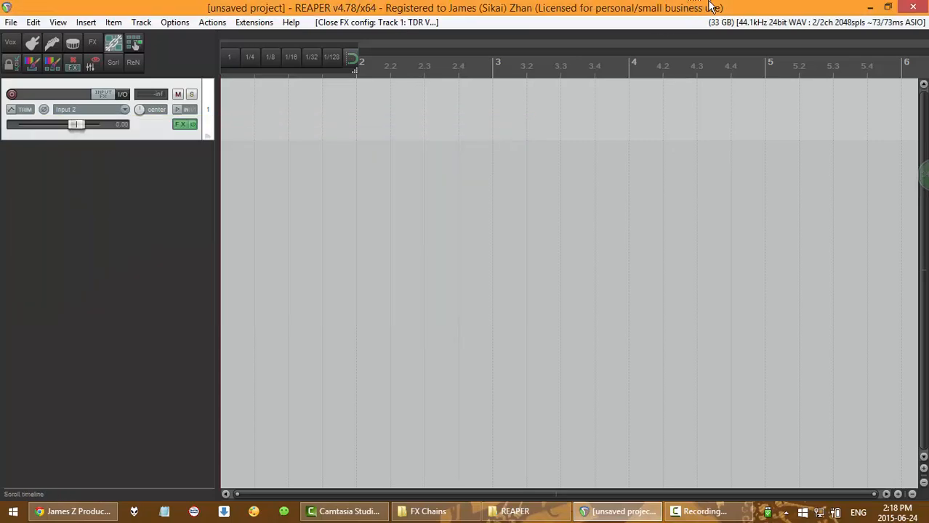
- Run 'SWS/S&M: Open/close Resources window' from the action list
click(211, 22)
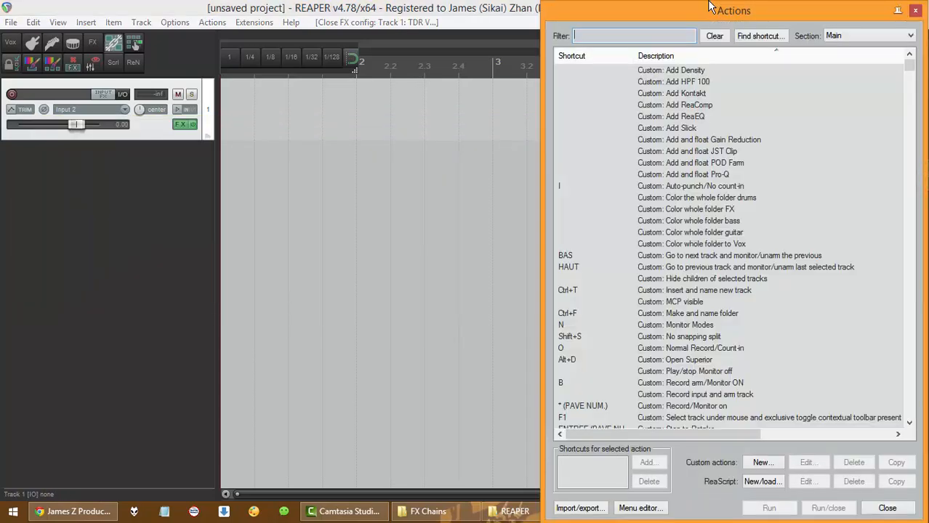
text(resource)
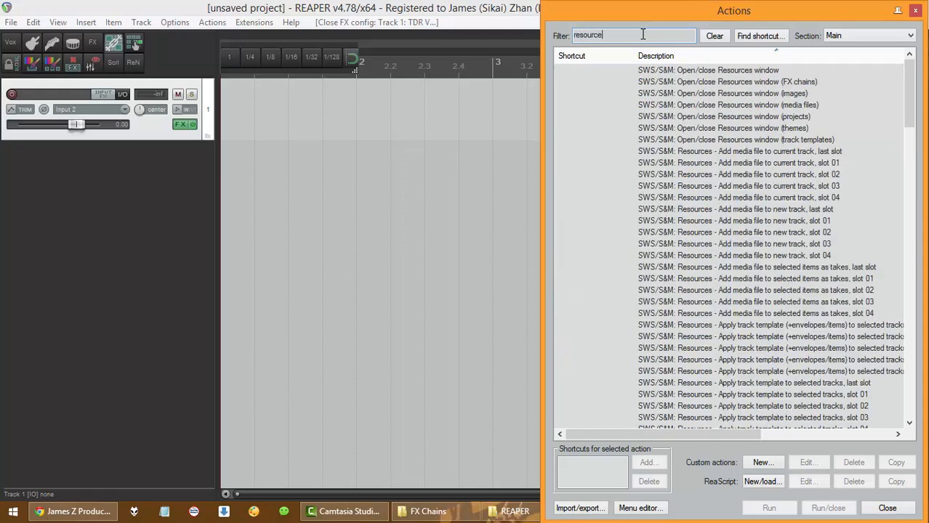
click(708, 70)
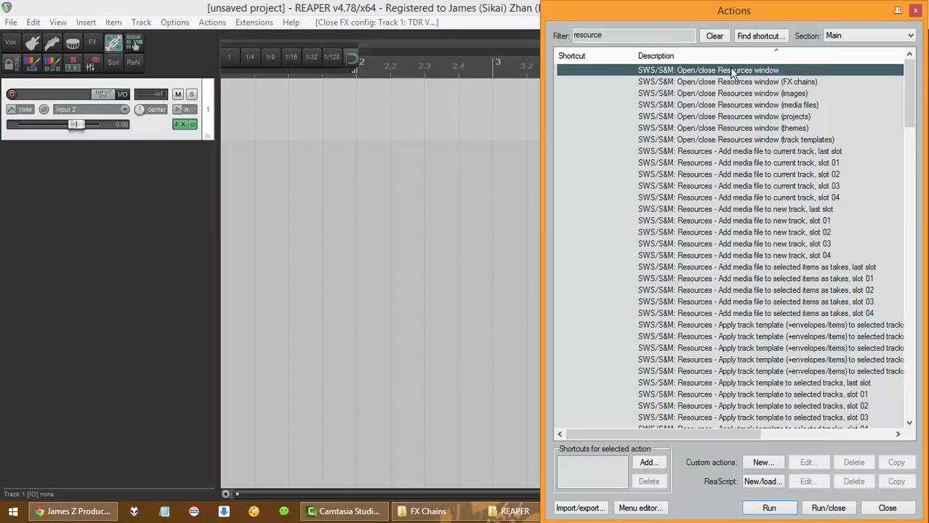
click(768, 508)
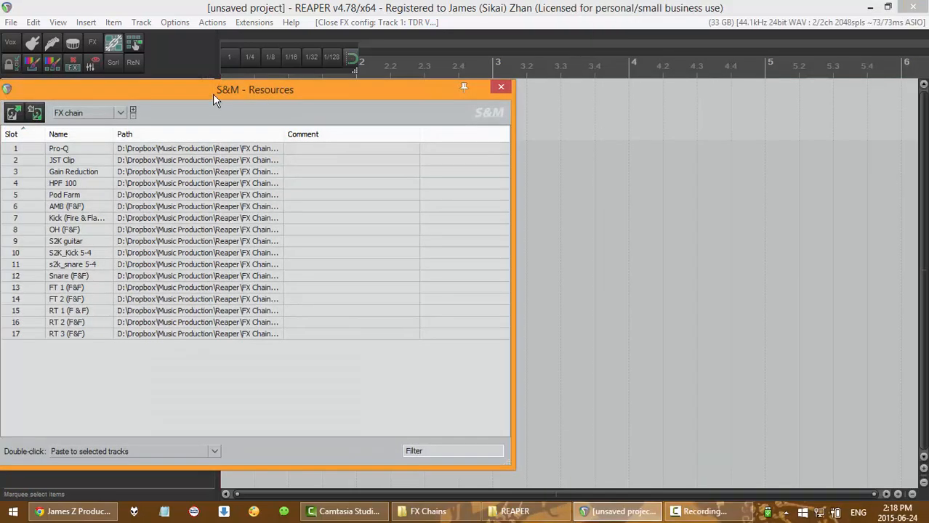
- Move the Resources window and reveal the FX chains auto-fill path options
drag(254, 89, 467, 73)
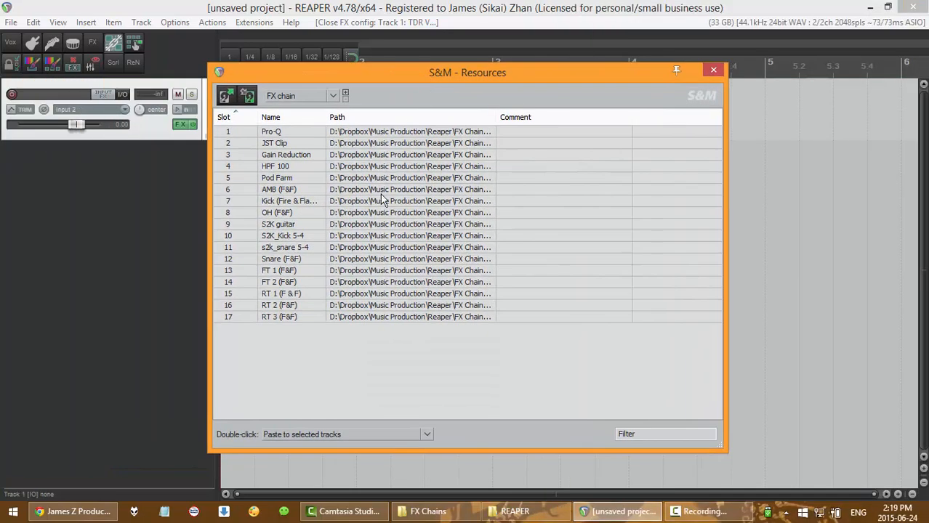
mouse_move(449, 191)
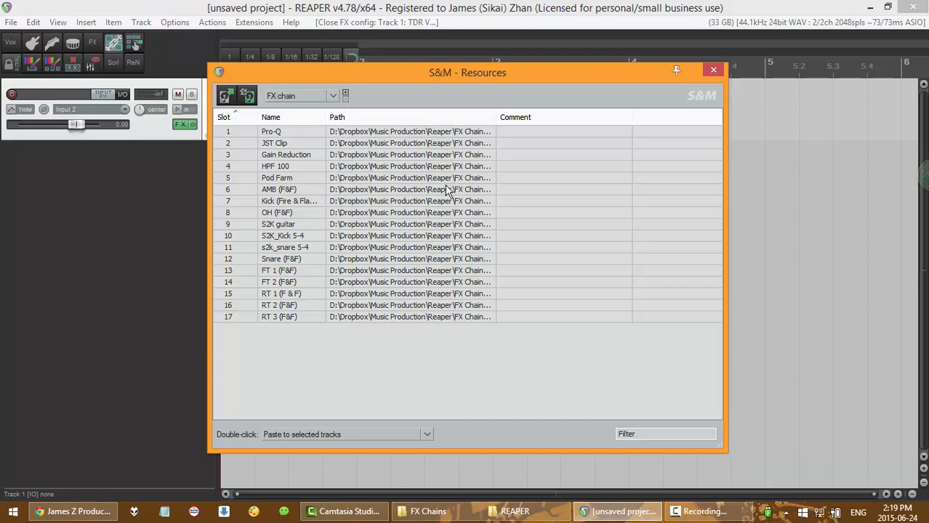
mouse_move(228, 95)
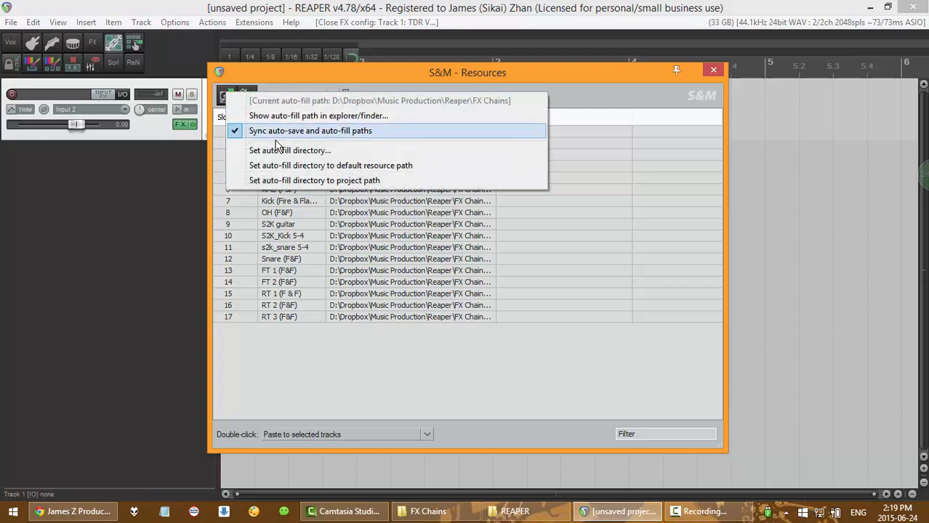
mouse_move(282, 151)
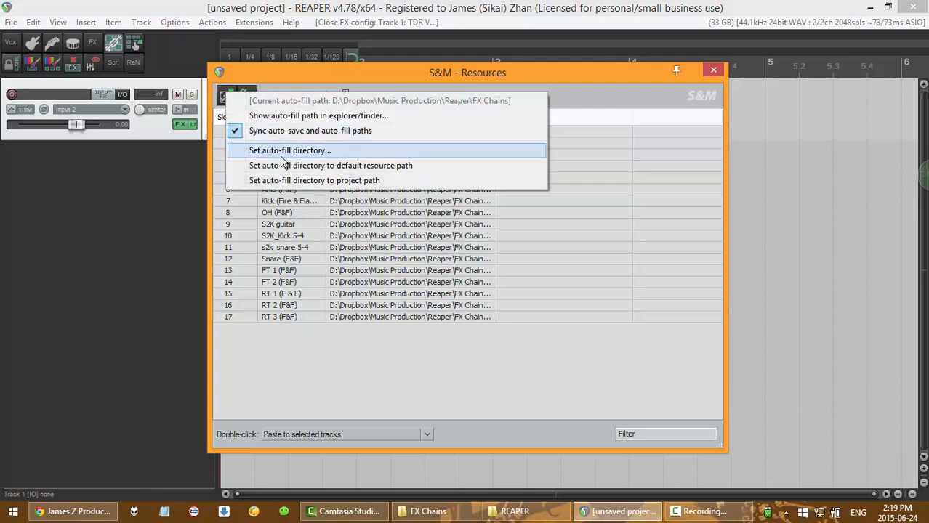
mouse_move(314, 159)
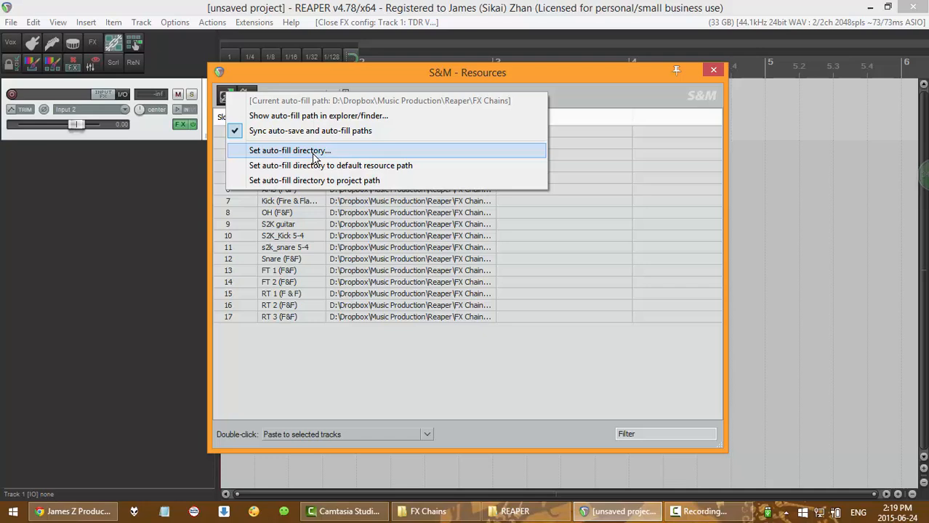
mouse_move(314, 155)
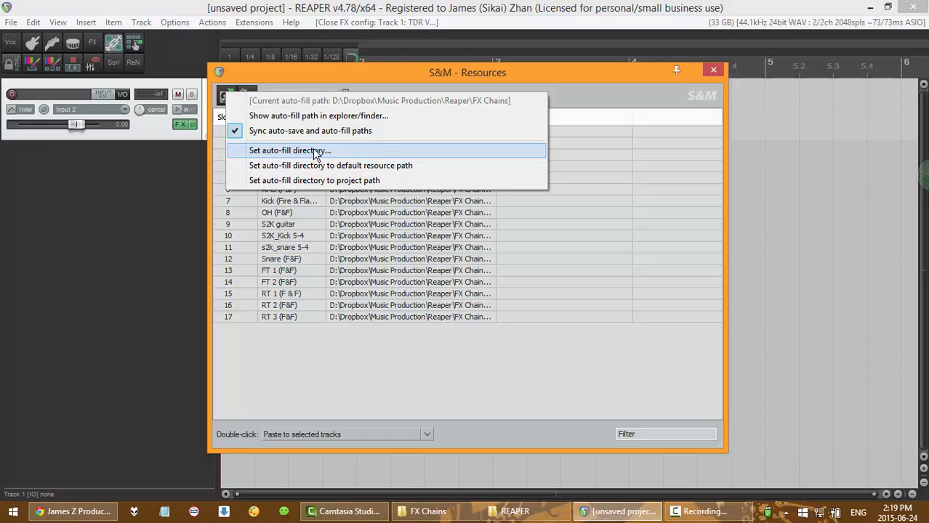
click(289, 151)
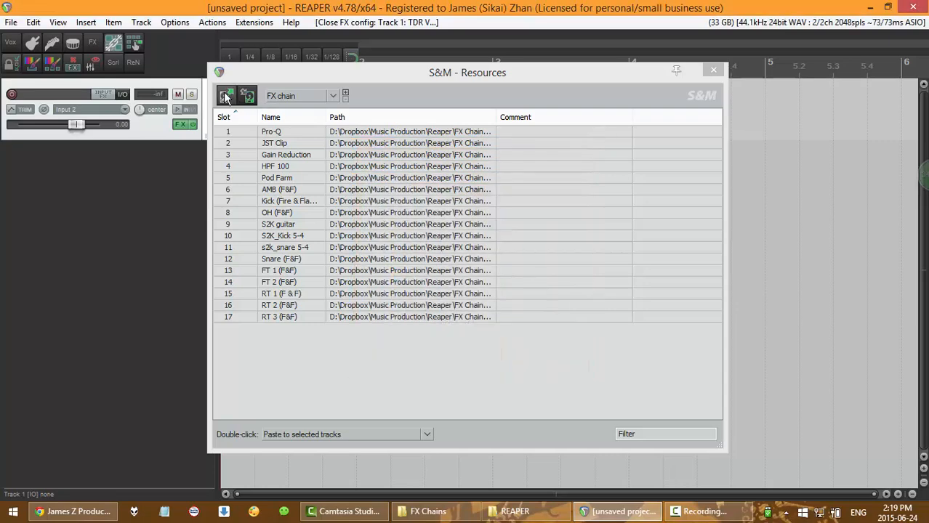
click(228, 95)
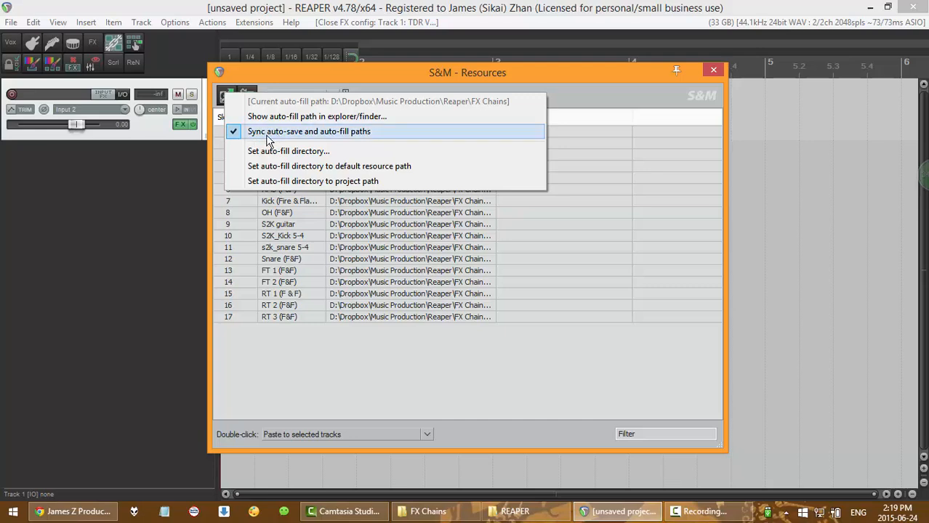
mouse_move(378, 91)
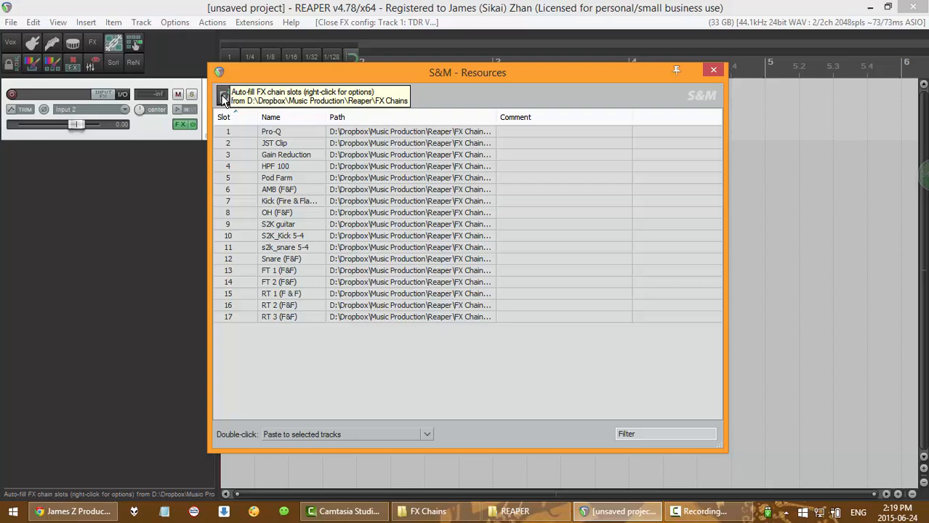
- Auto-fill slots from FX Chains and check the Pod Farm, Gain Reduction and HPF 45 slots
click(224, 96)
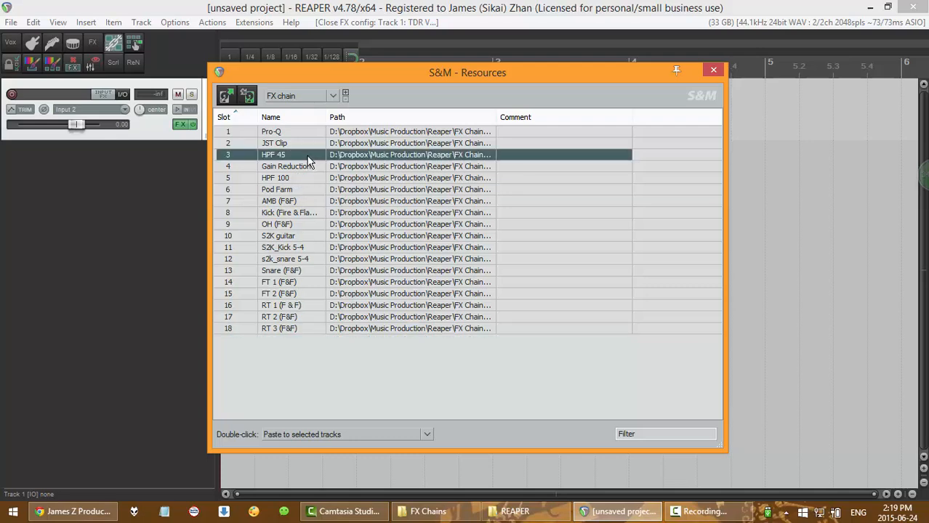
mouse_move(234, 160)
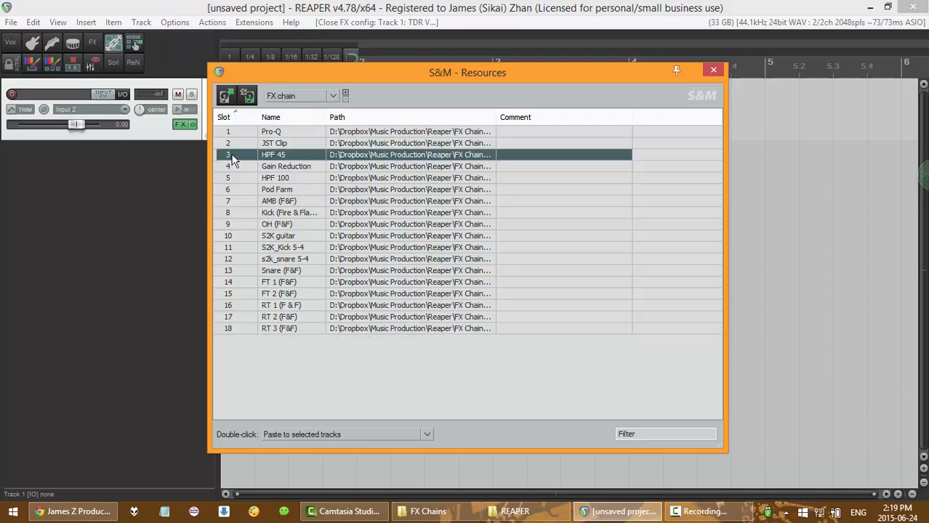
mouse_move(337, 166)
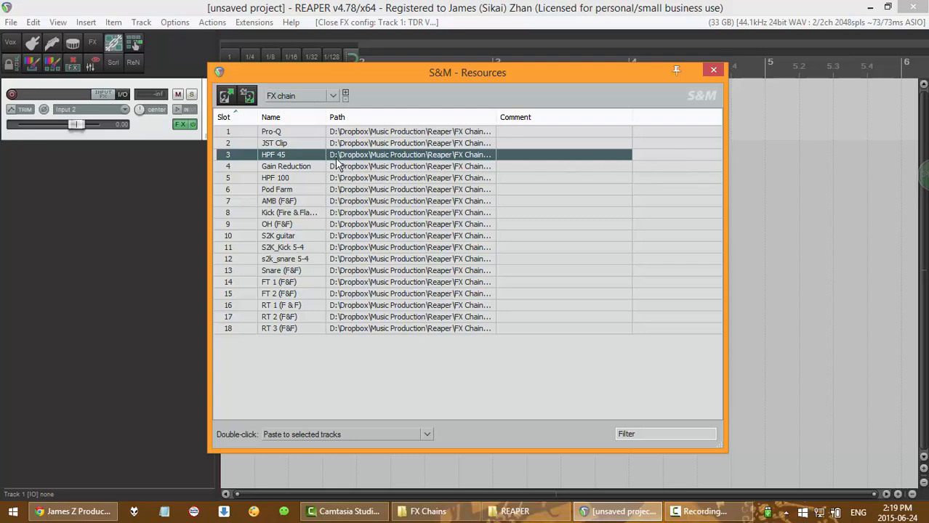
mouse_move(312, 163)
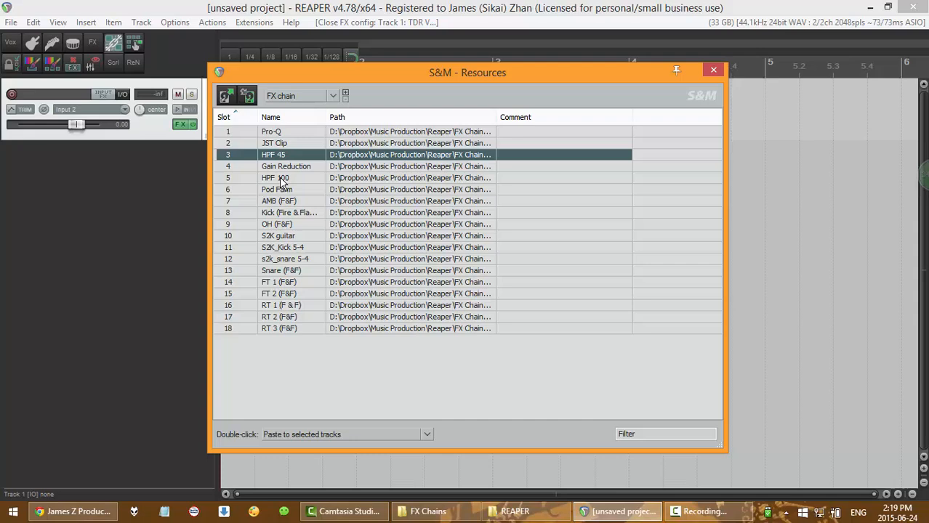
click(276, 189)
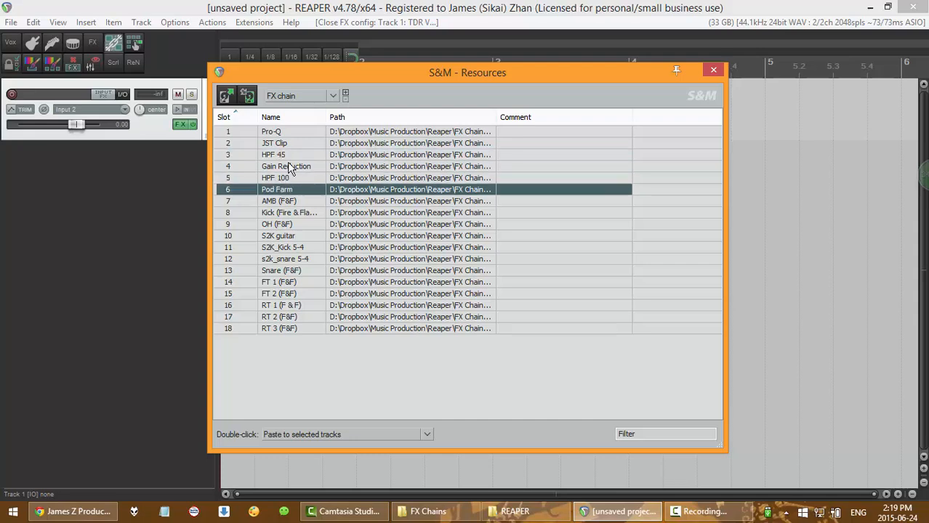
click(286, 166)
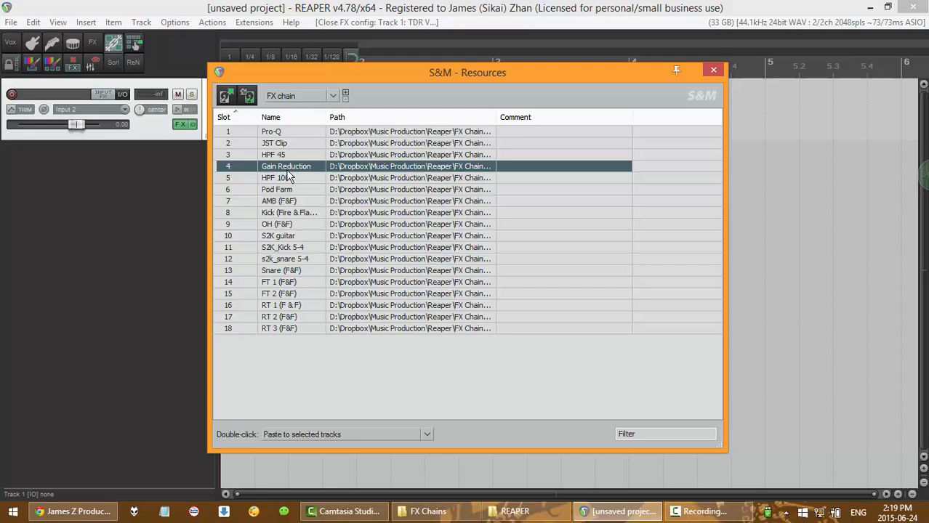
click(283, 154)
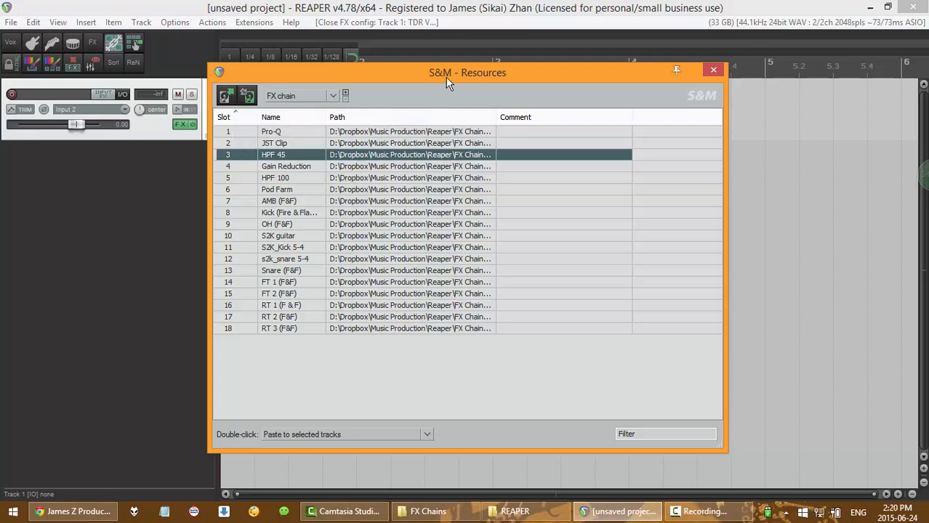
- Move the Resources window aside and close it
drag(467, 72, 335, 87)
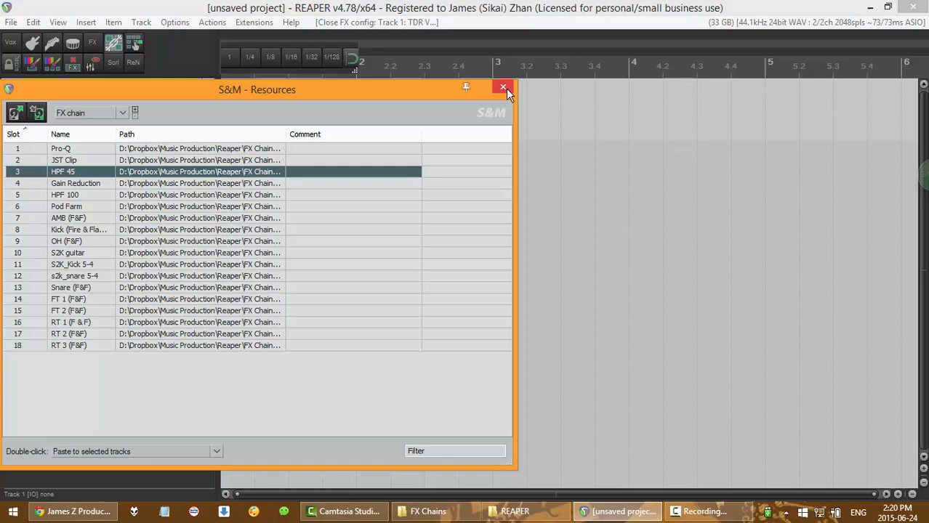
click(502, 87)
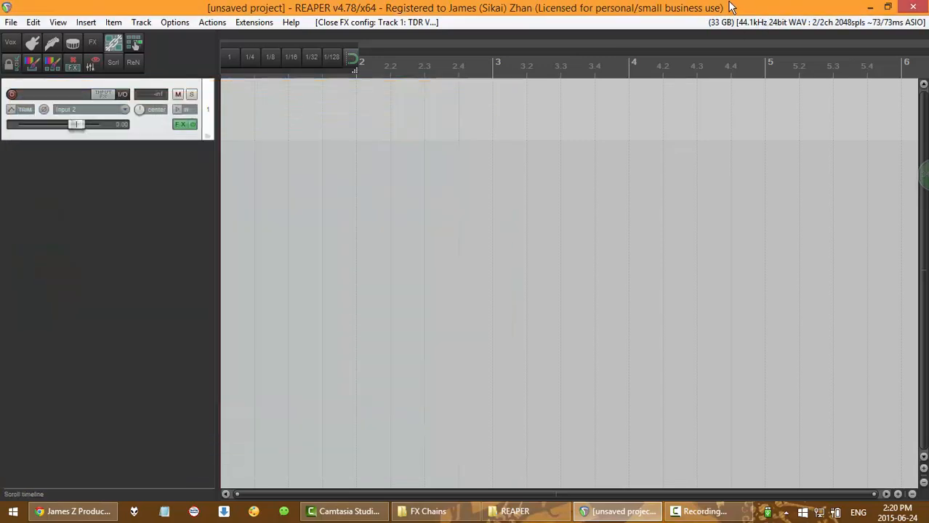
click(212, 22)
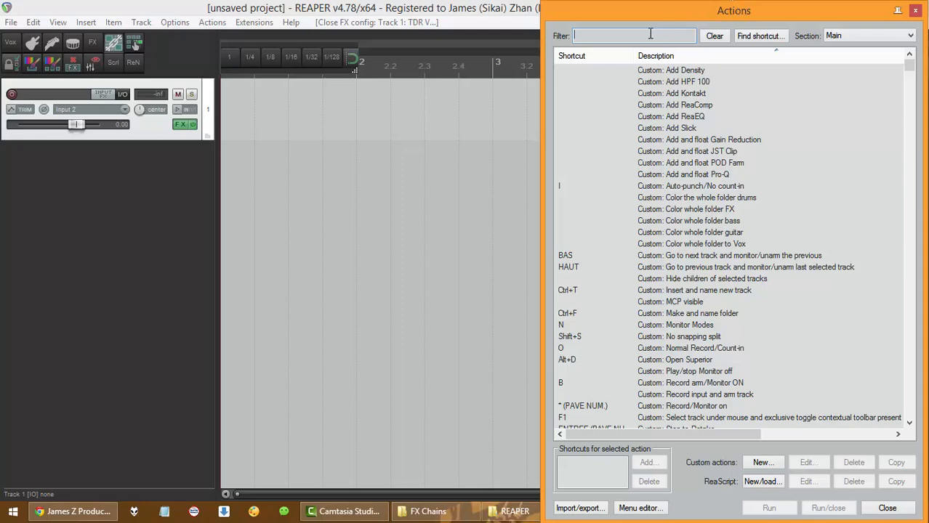
- Filter actions by 'paste' and select 'Paste FX chain to selected tracks, slot 03'
text(paste fx chain)
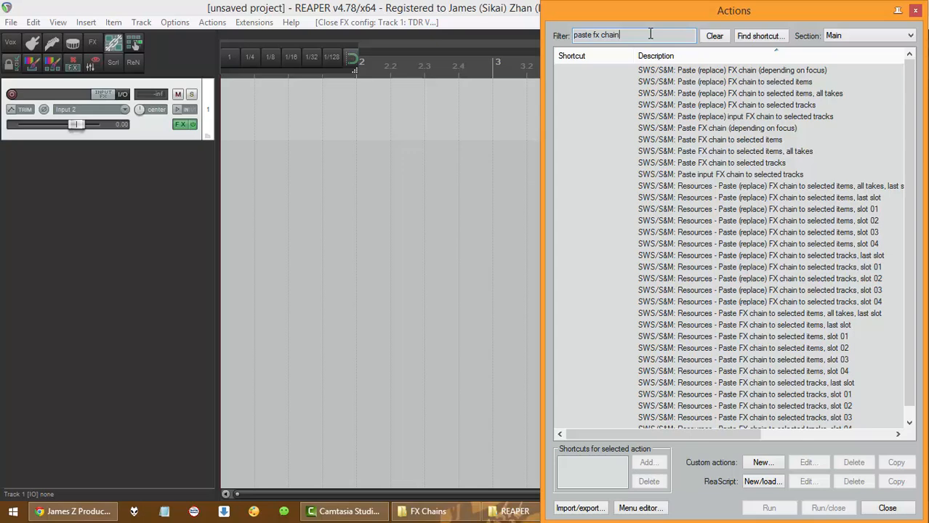
click(760, 301)
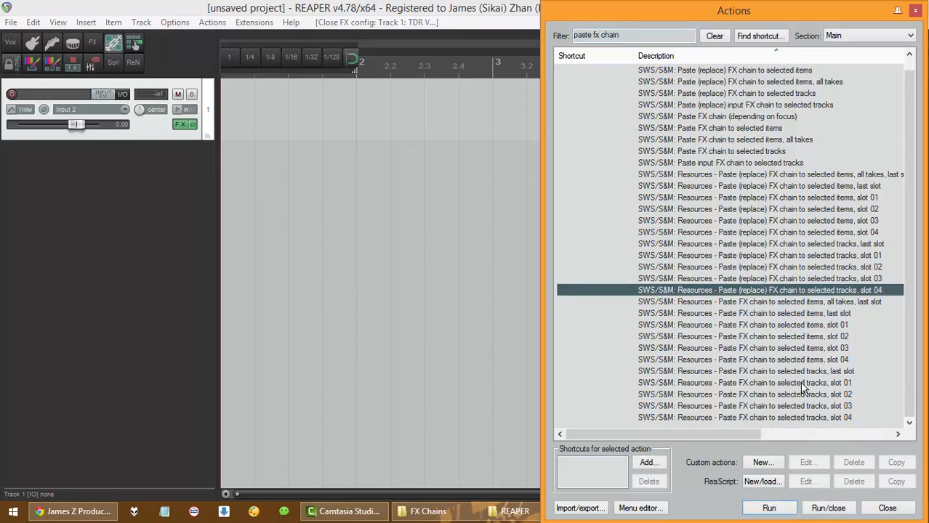
click(744, 383)
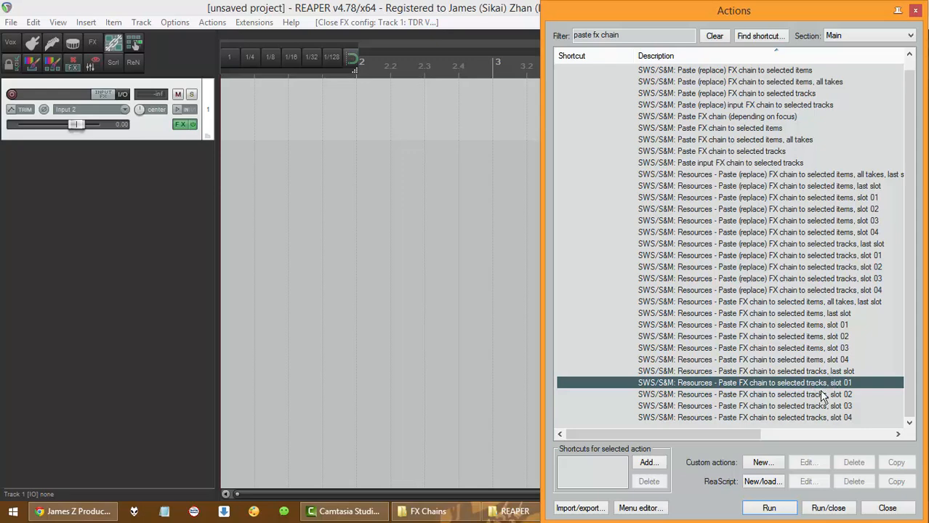
click(743, 394)
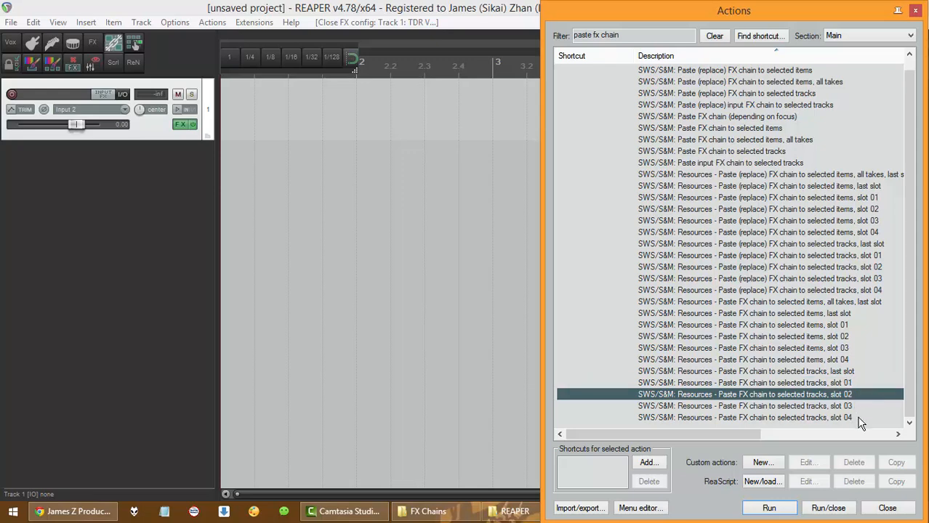
click(743, 417)
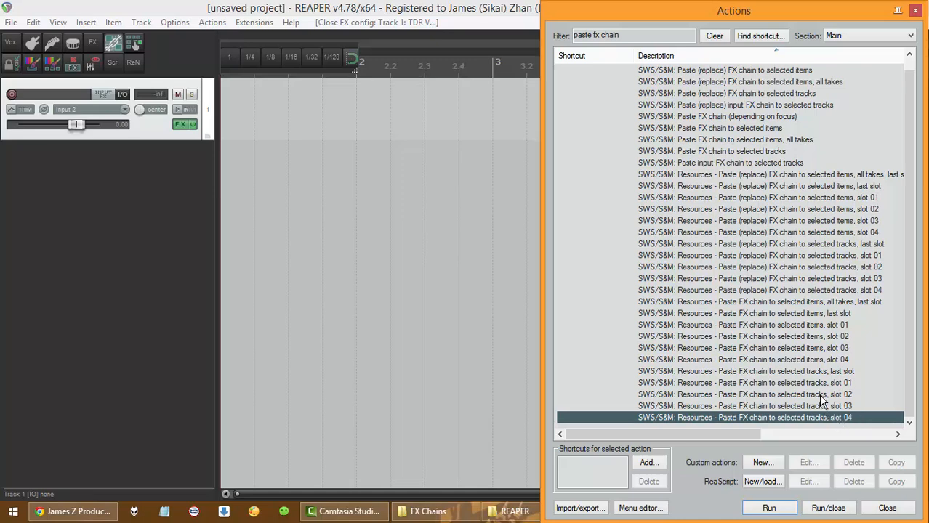
click(741, 405)
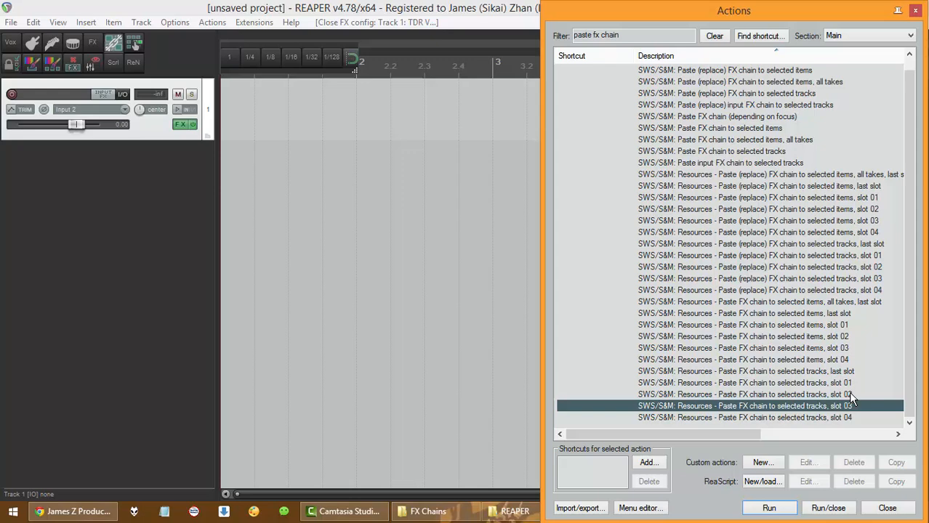
click(743, 417)
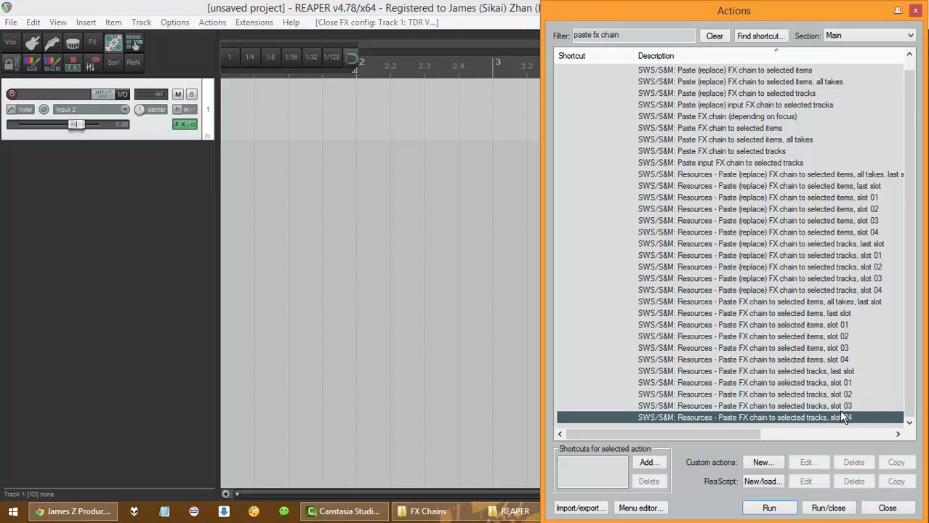
click(743, 383)
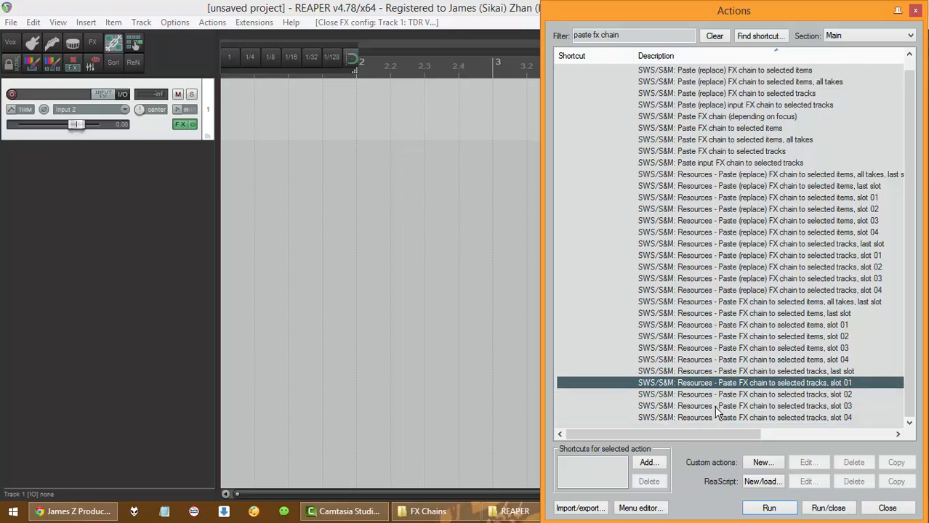
click(745, 406)
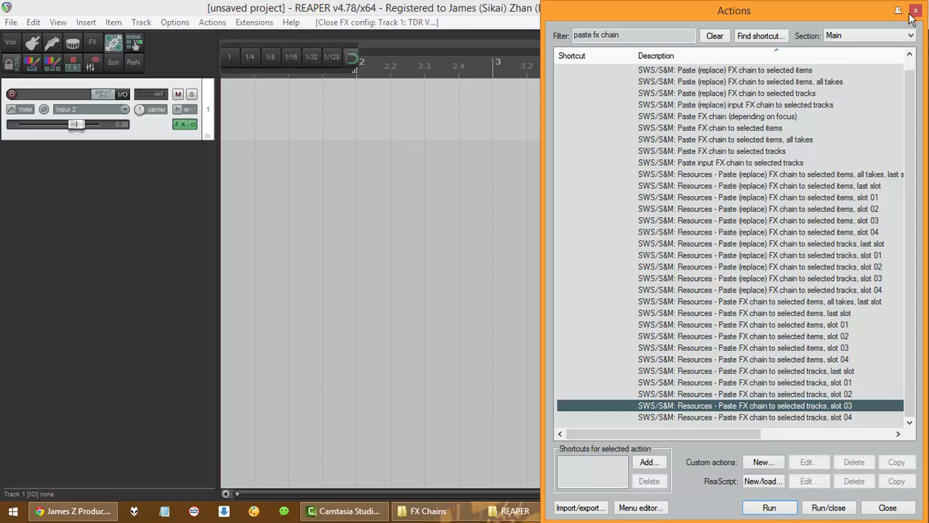
mouse_move(180, 128)
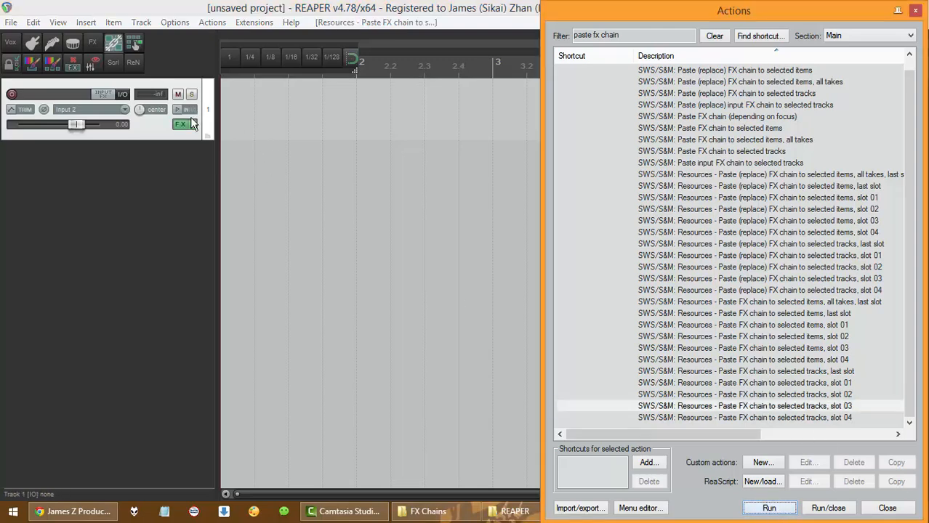
- Open Track 1's FX chain to inspect the pasted effects
click(181, 123)
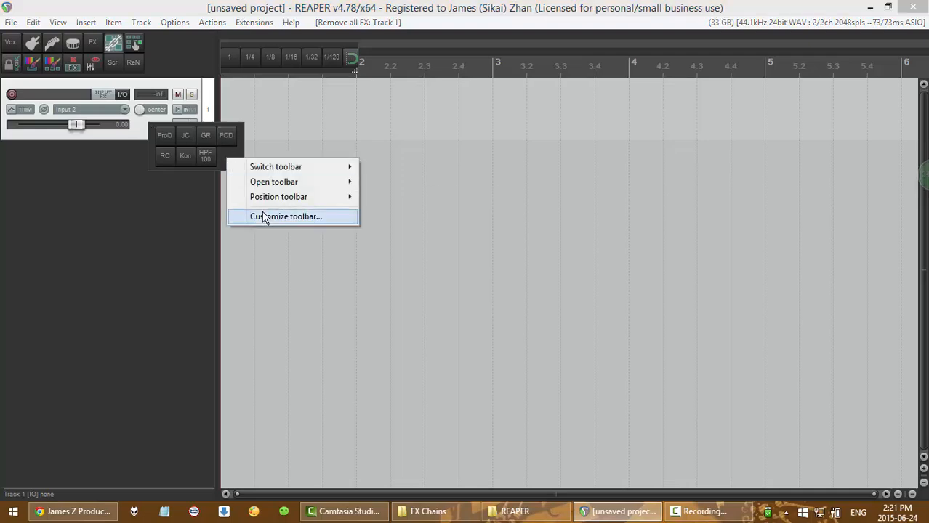
- Add the 'Paste FX chain to selected tracks, slot 03' action to the floating toolbar
click(286, 216)
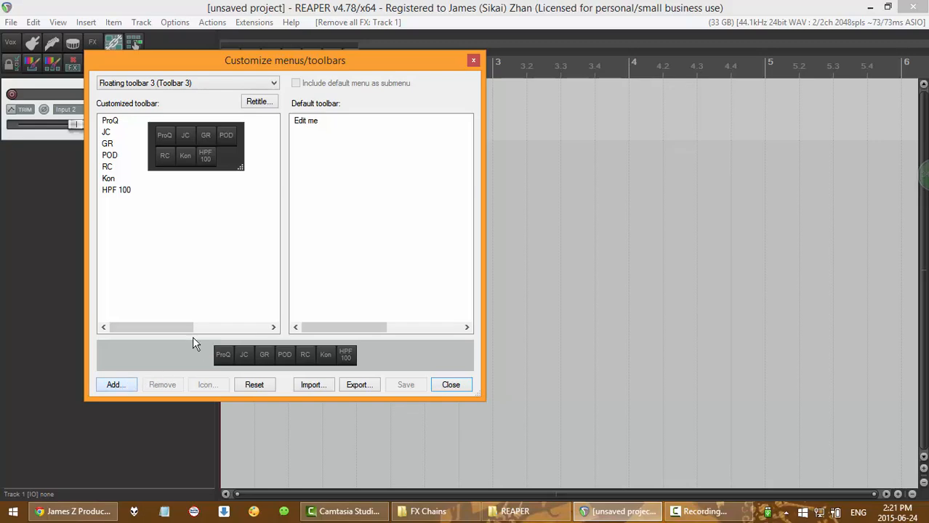
click(116, 384)
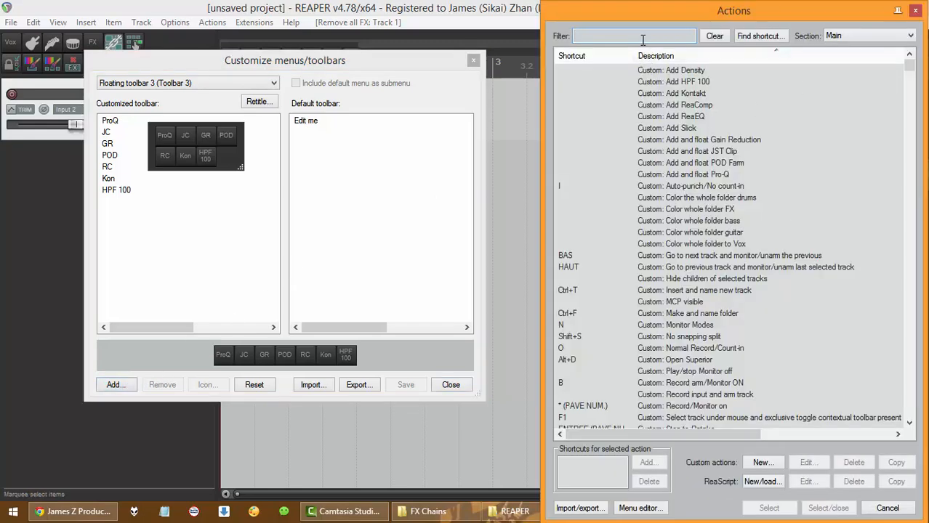
text(paste fx c)
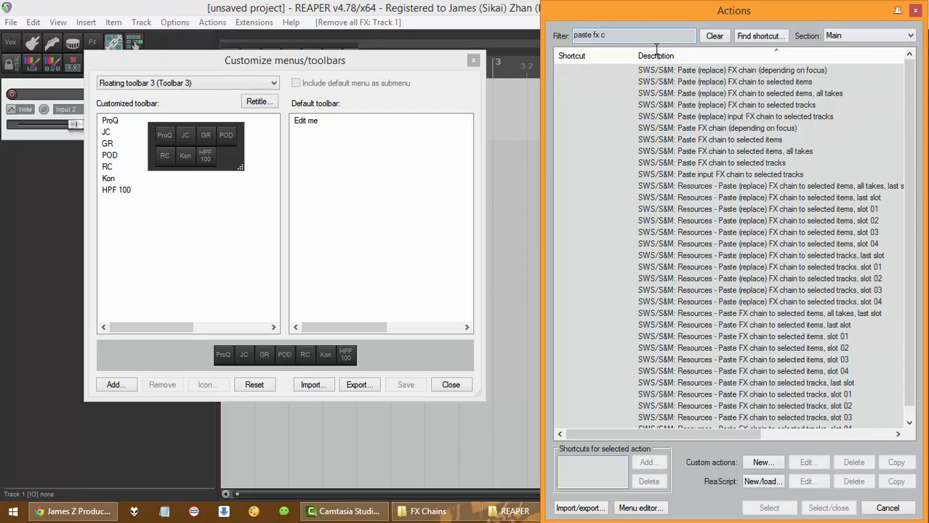
click(745, 371)
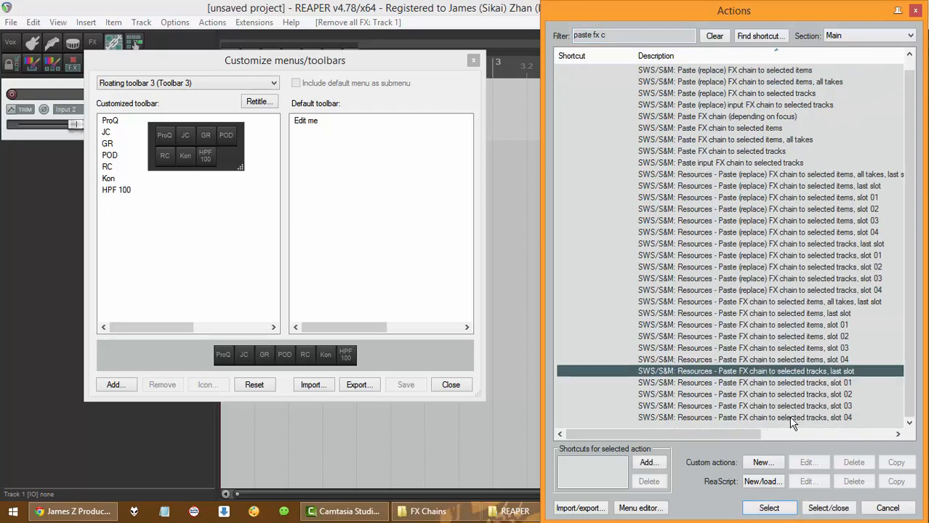
click(742, 406)
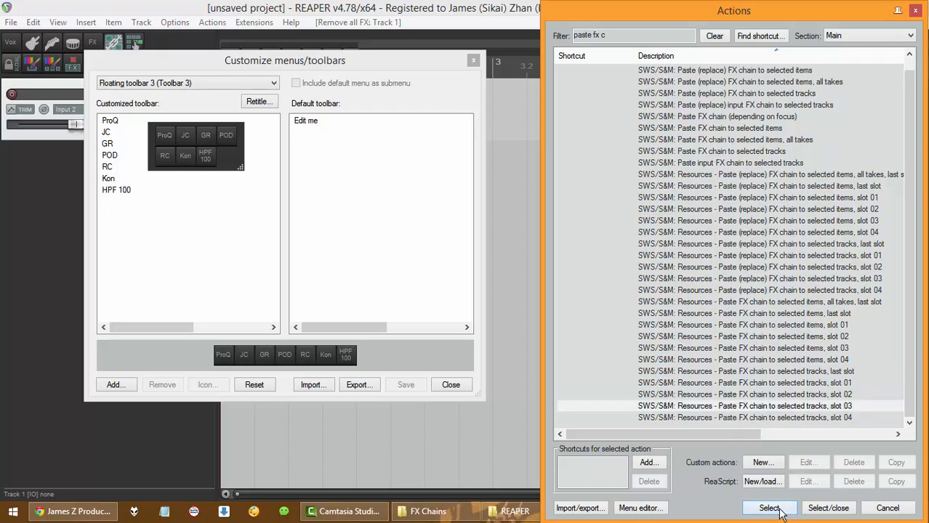
click(768, 508)
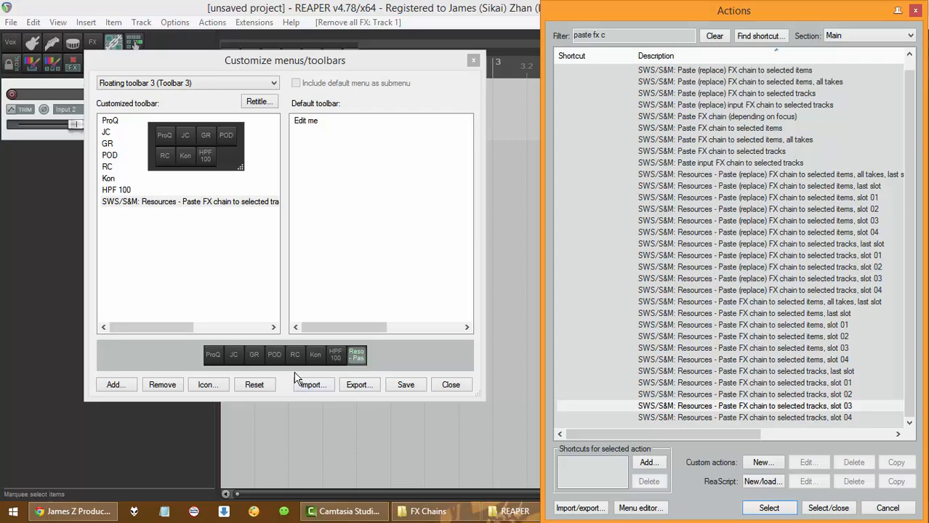
- Give the new button the text icon 'HPF 45' and close the customization window
click(189, 202)
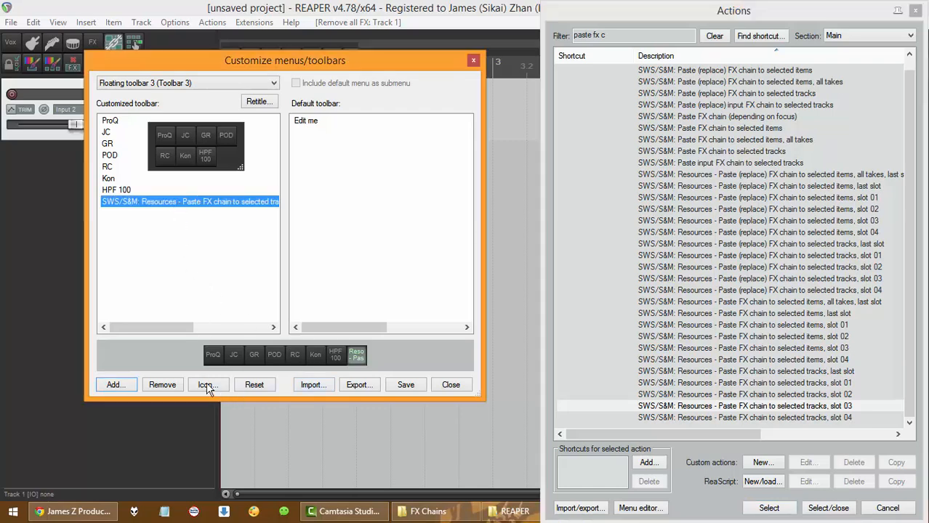
click(208, 384)
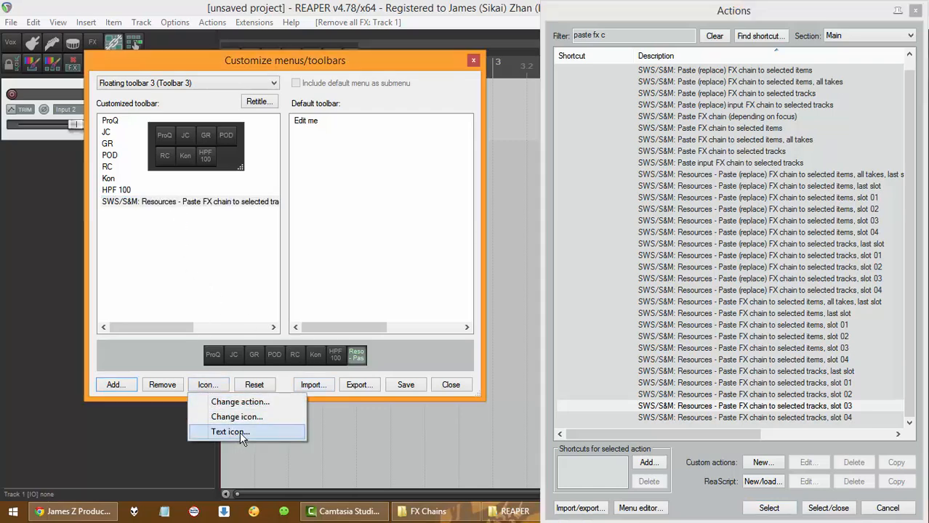
click(230, 432)
text(HPF 45)
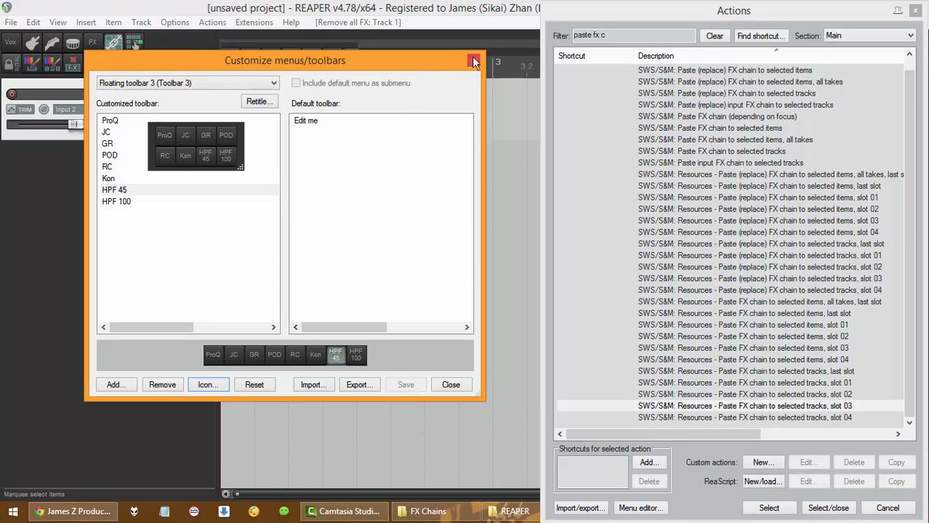
click(473, 61)
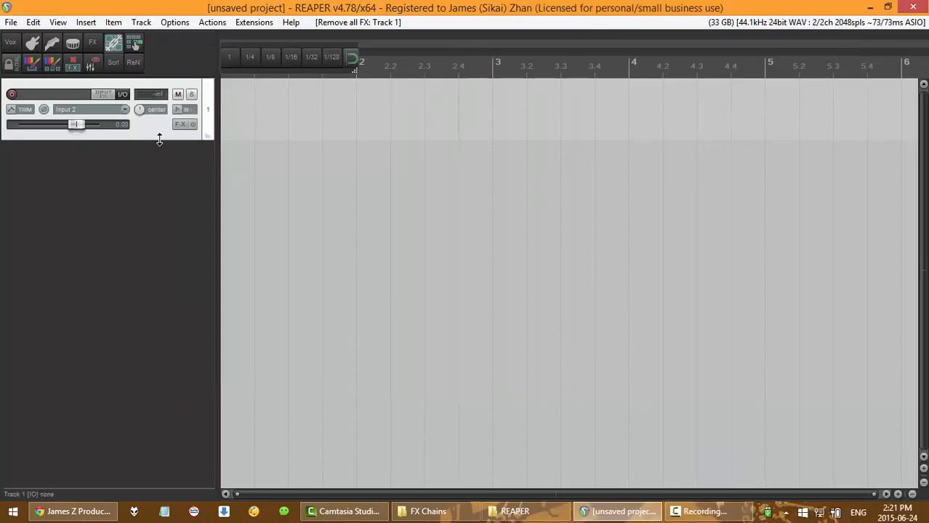
- Use the toolbar's HPF 45 button to paste SlickEQ onto Track 1, then close its FX window
click(181, 124)
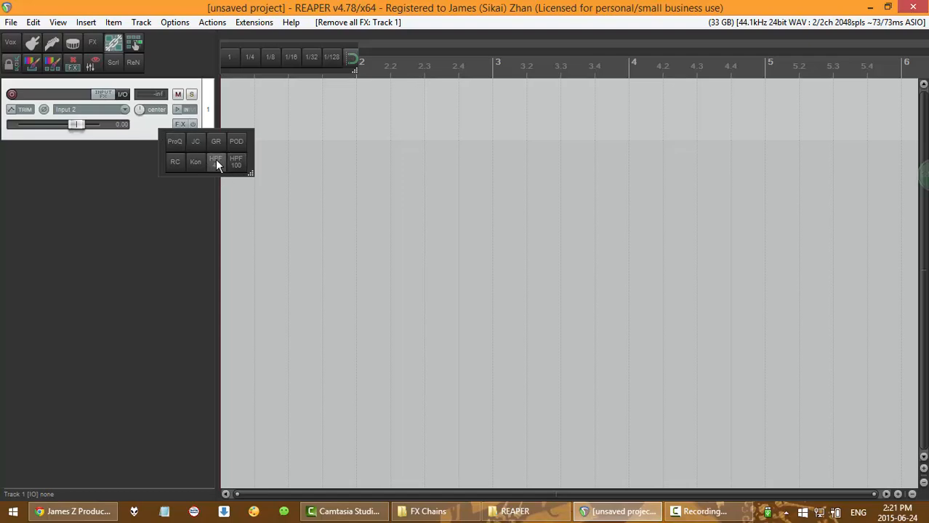
click(216, 160)
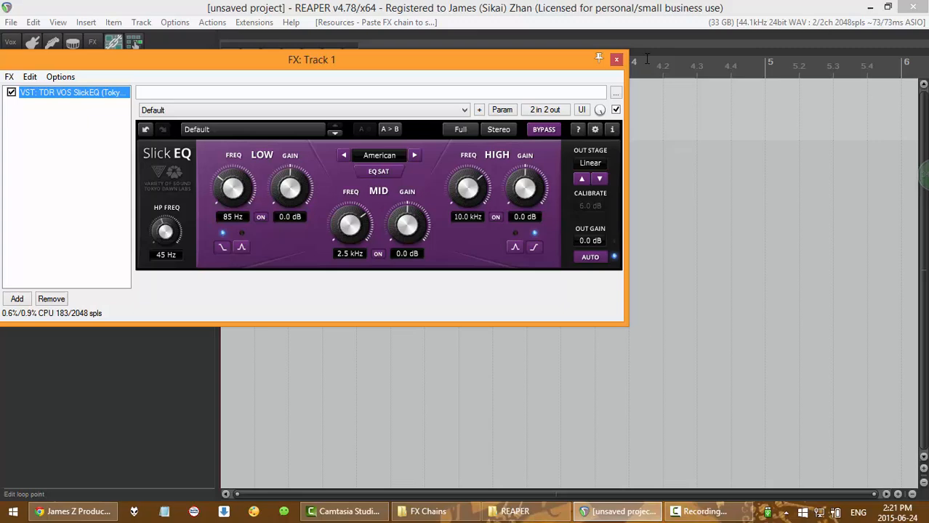
click(617, 60)
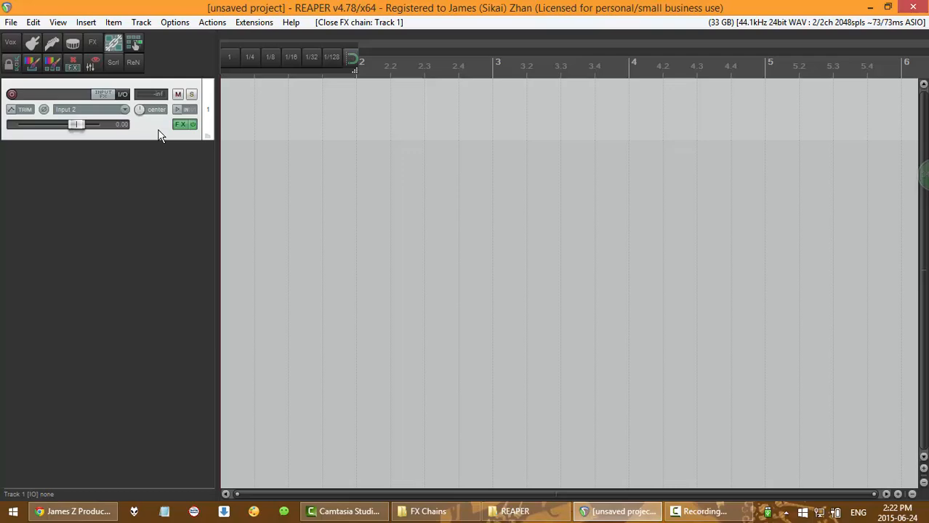
click(212, 22)
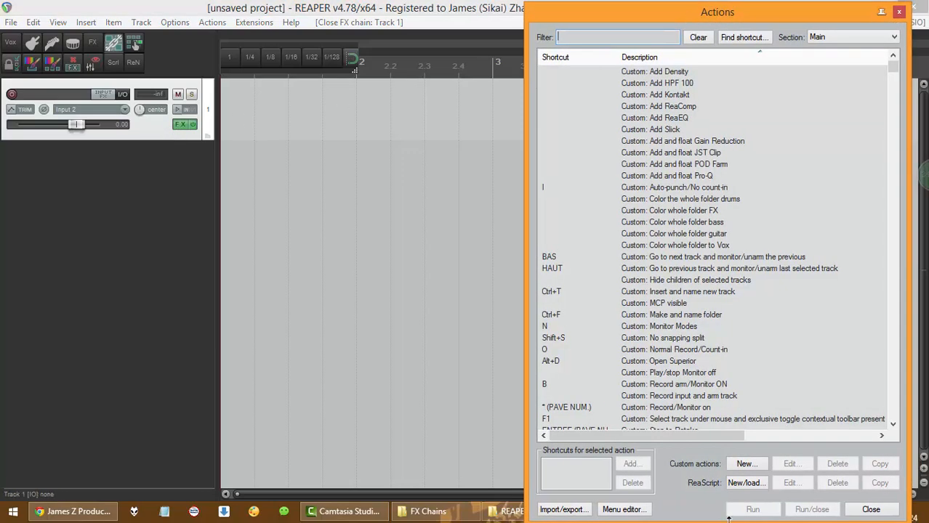
- Start a new custom action with paste slot 03 and 'Float selected FX for selected tracks'
click(745, 464)
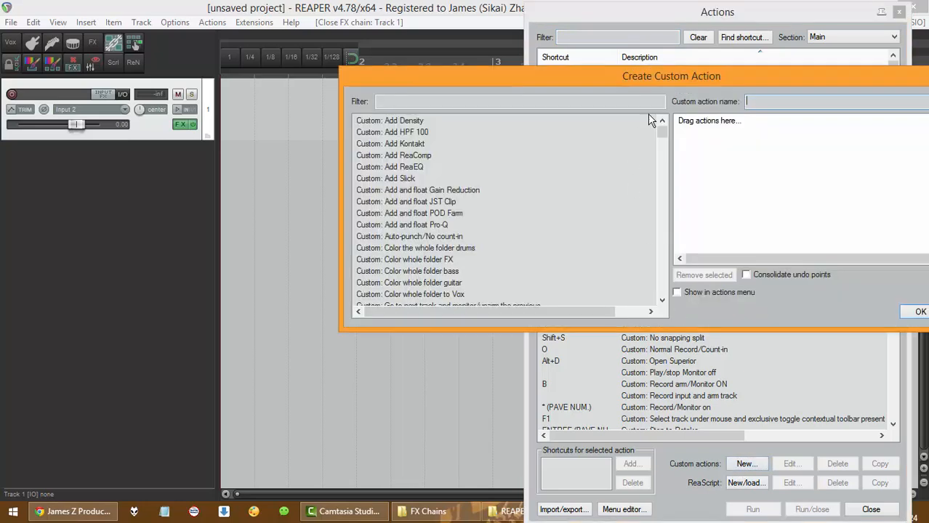
text(paste fx chain)
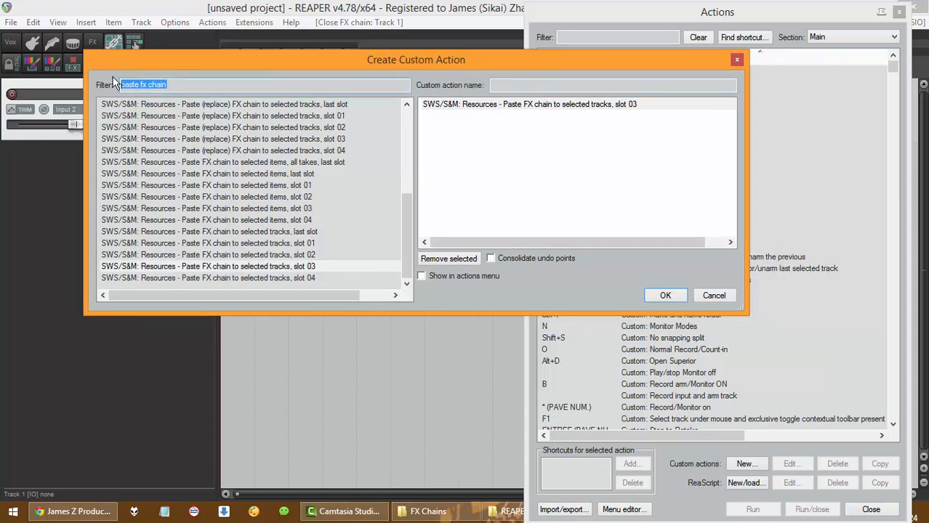
text(float fx)
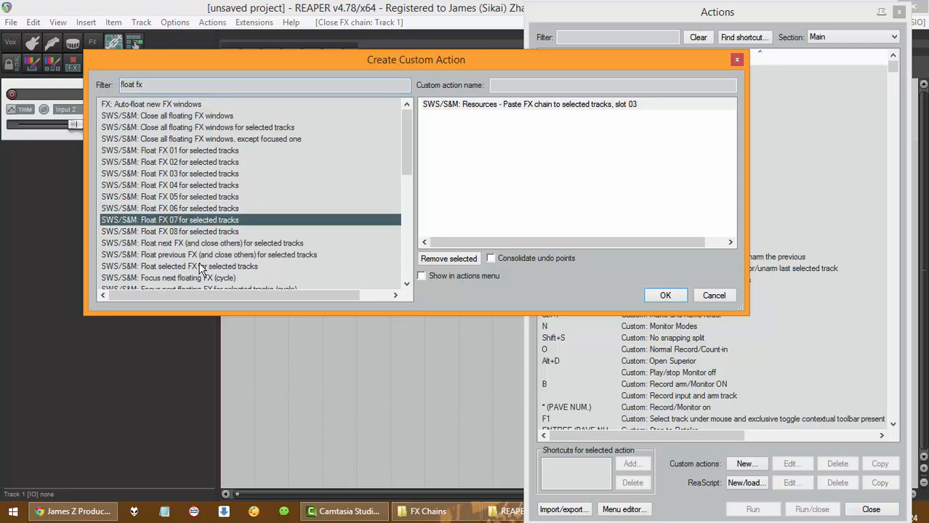
click(180, 266)
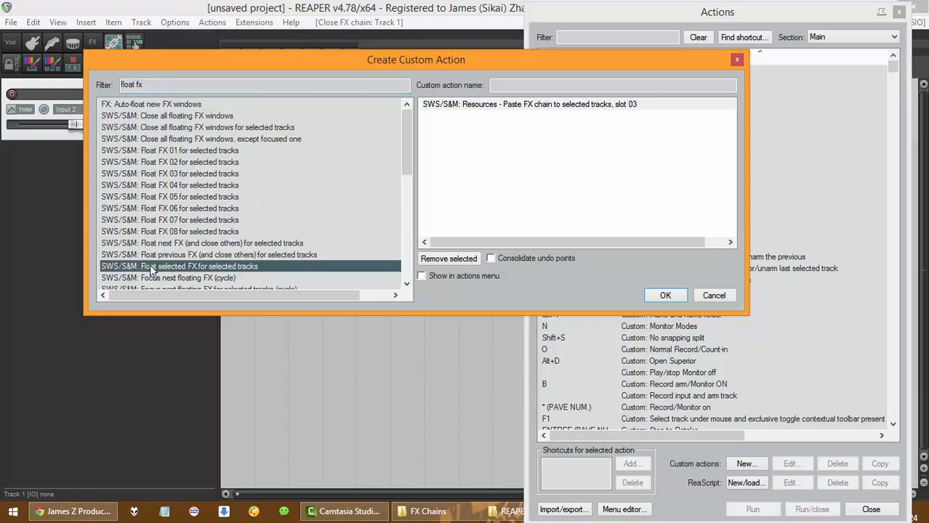
mouse_move(168, 274)
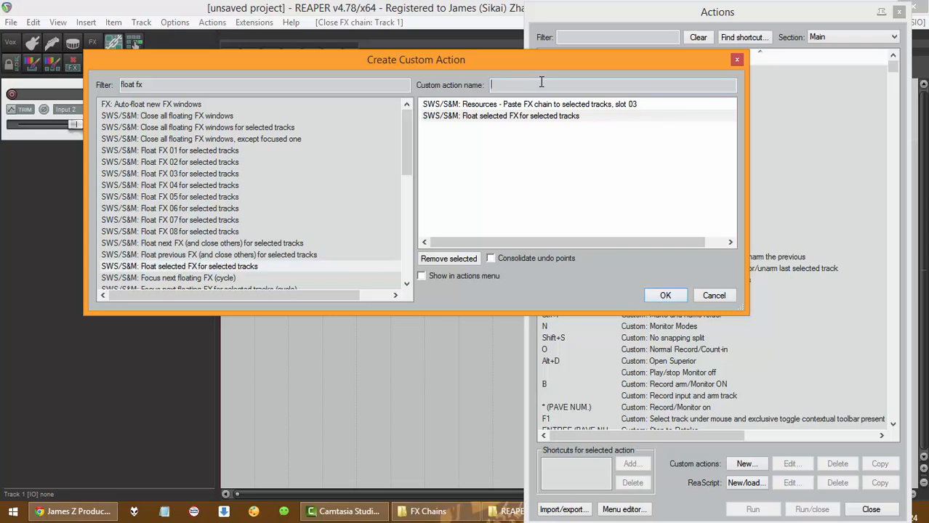
- Name the custom action 'Add and float HPF 45' and save it
text(Add ad)
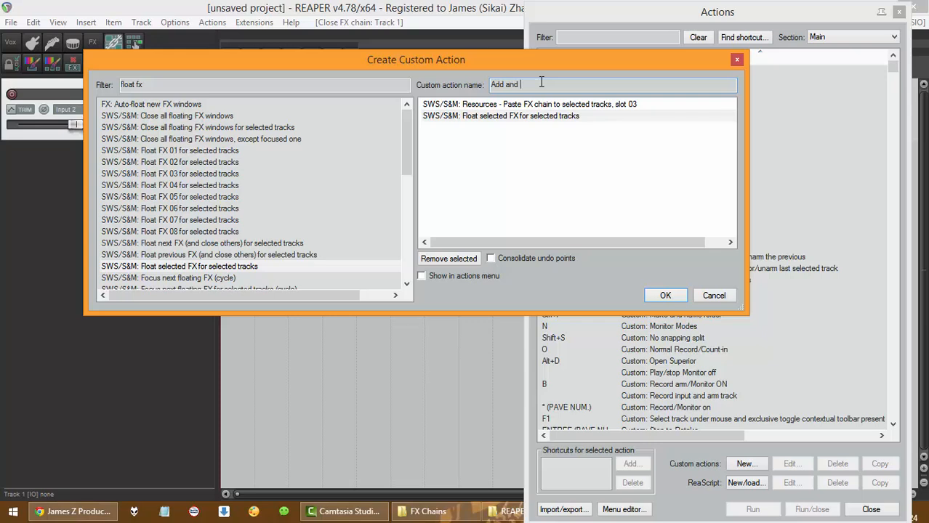
text(float HPF)
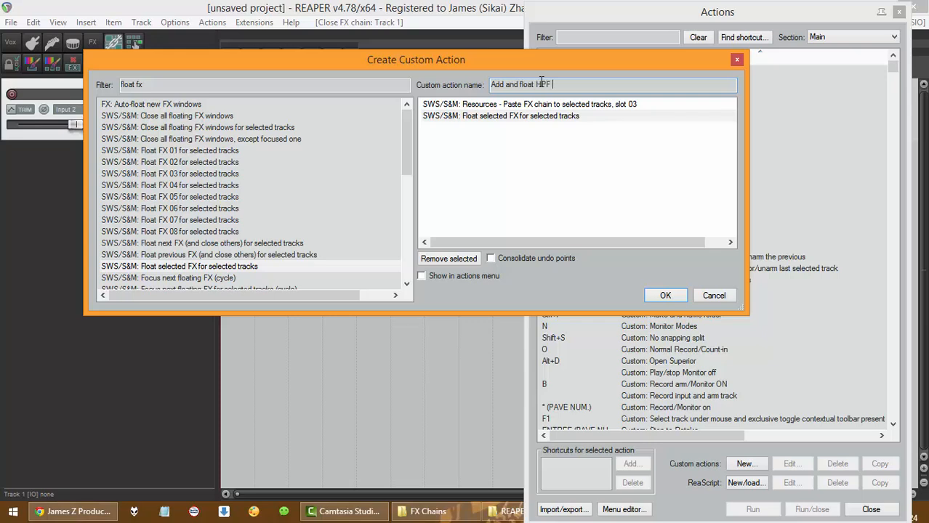
text(45)
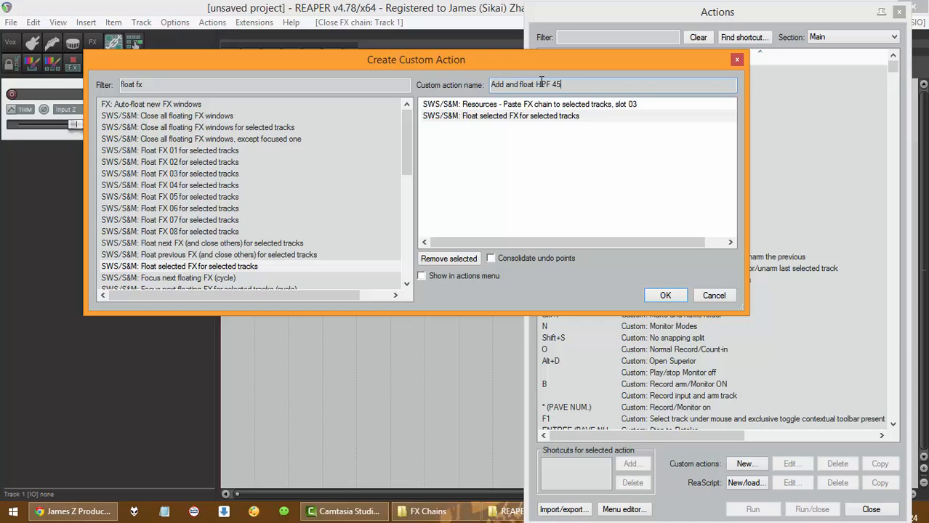
click(665, 295)
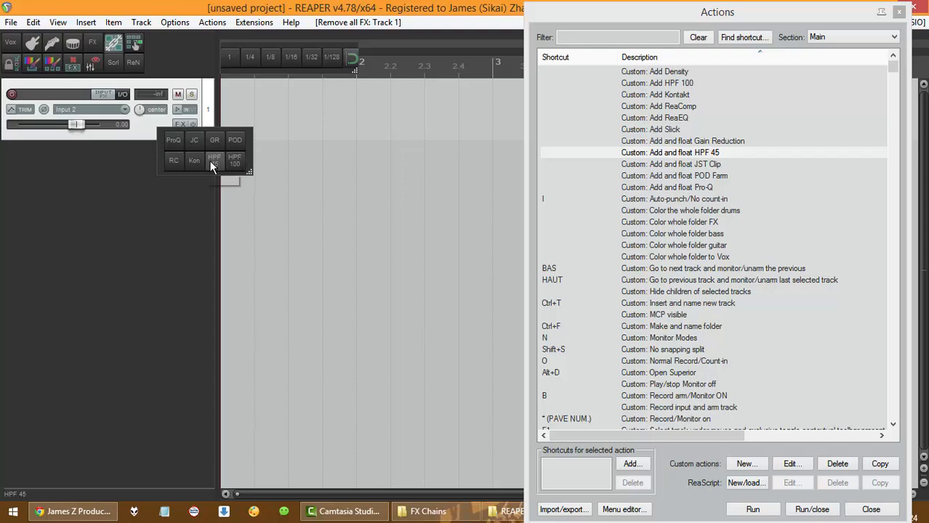
- Open Customize toolbar for the floating toolbar and select the HPF 45 button
right_click(215, 164)
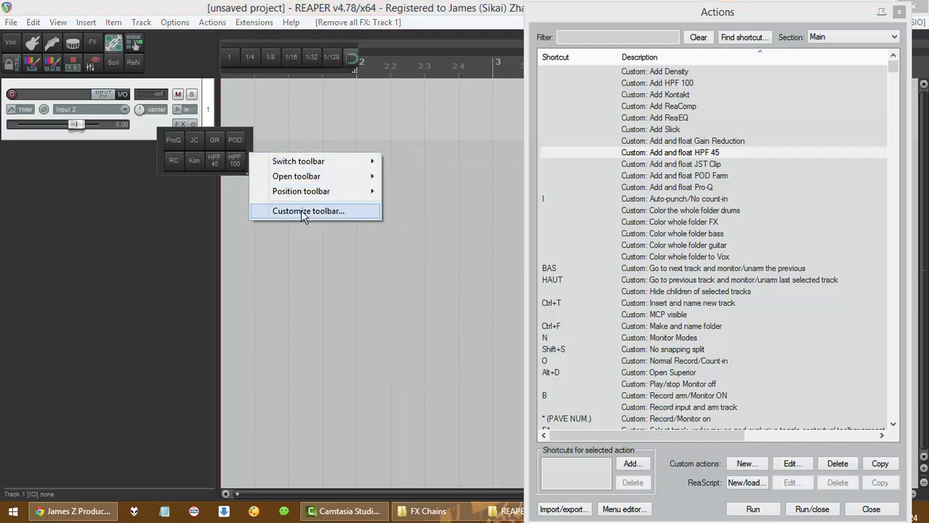
click(308, 211)
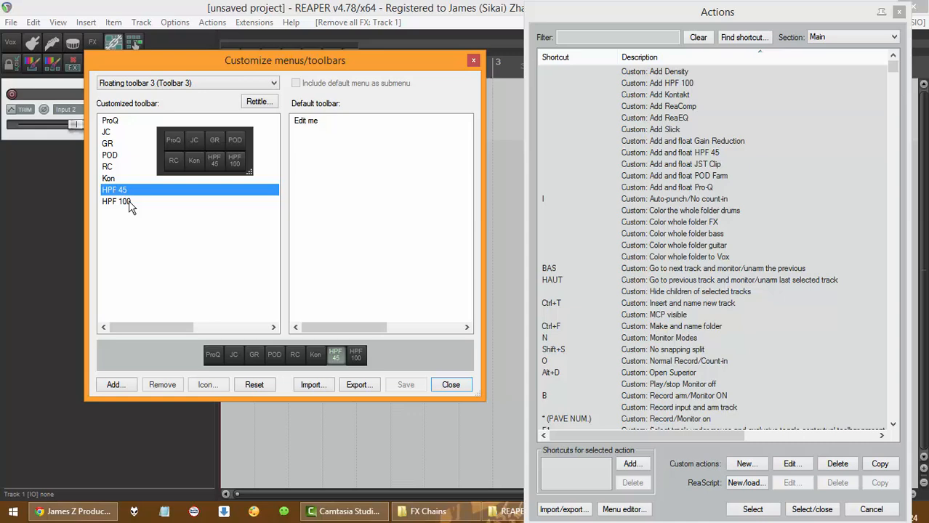
click(208, 385)
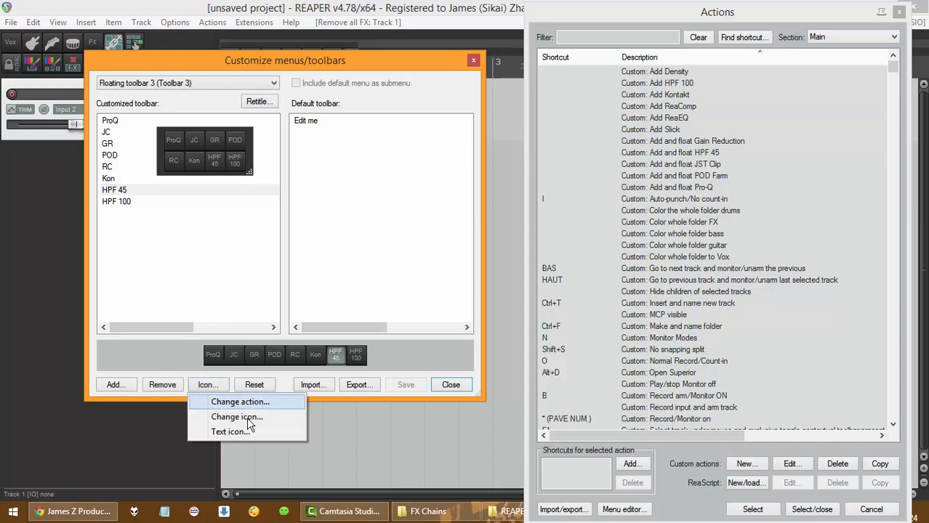
click(237, 416)
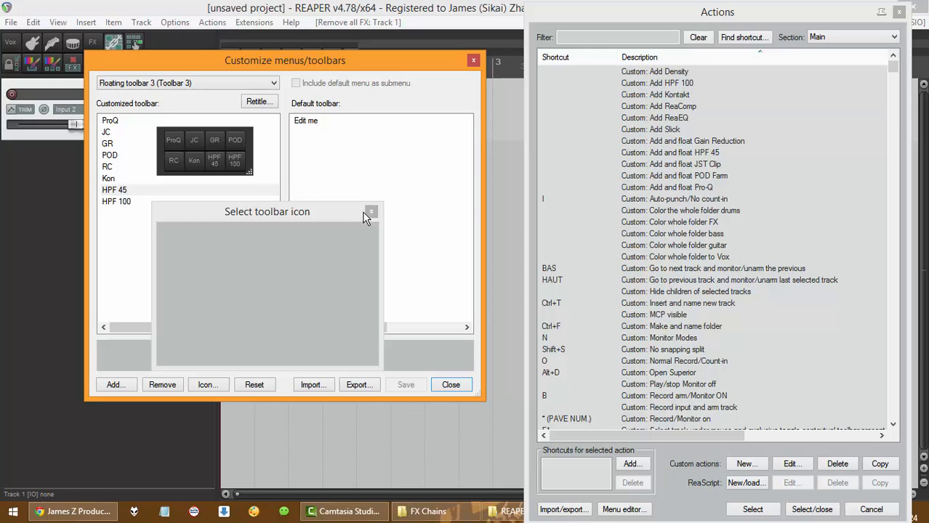
right_click(114, 190)
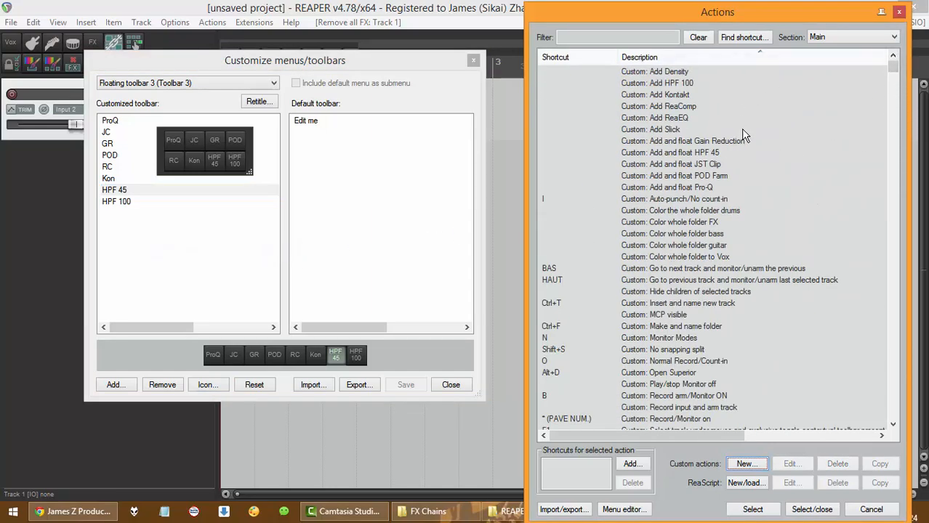
mouse_move(729, 162)
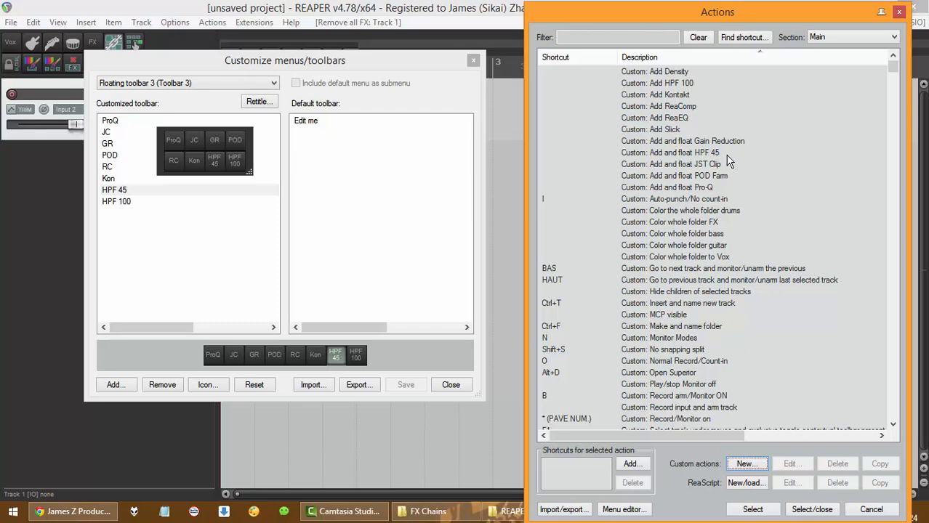
- Assign the 'Add and float HPF 45' action to the button and restore its HPF 45 label
click(669, 151)
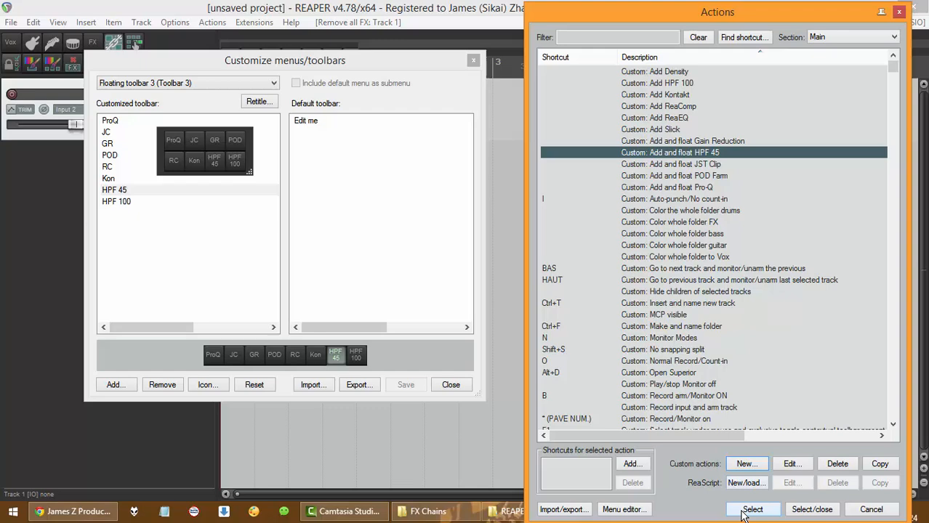
click(752, 509)
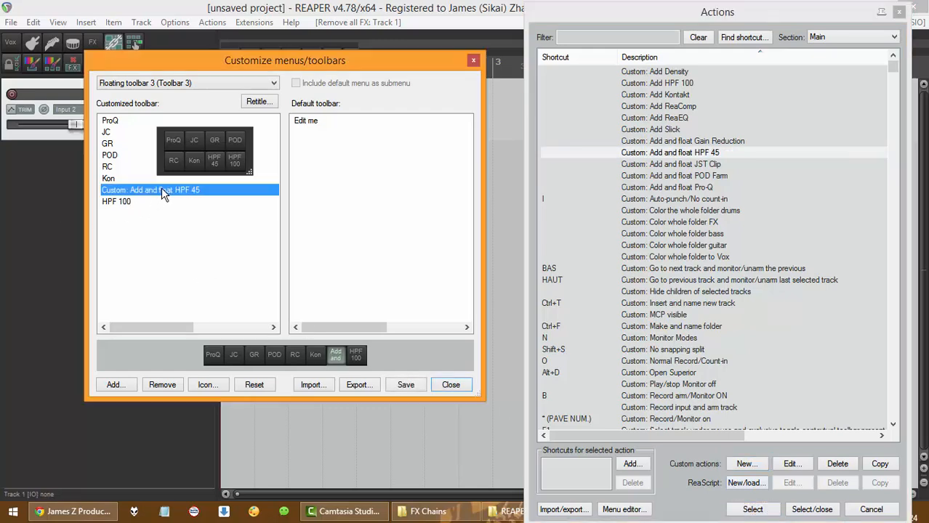
right_click(164, 190)
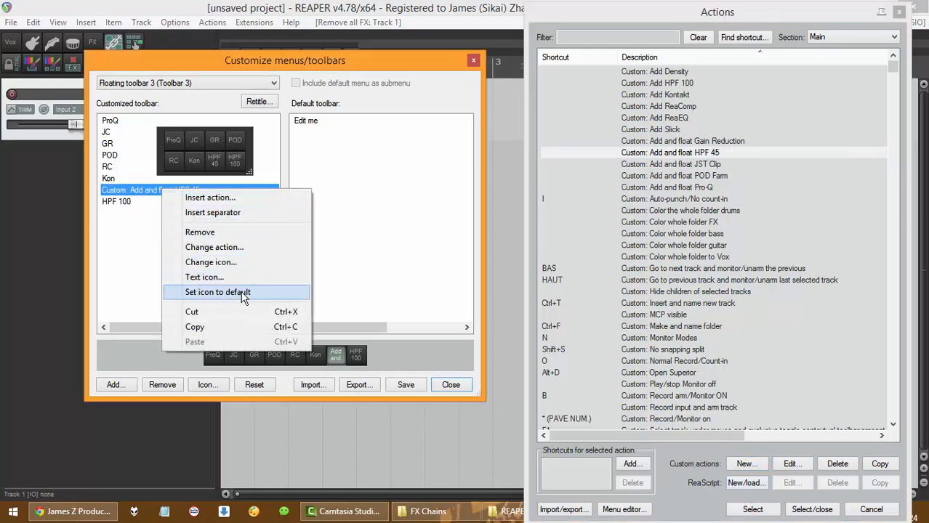
click(204, 277)
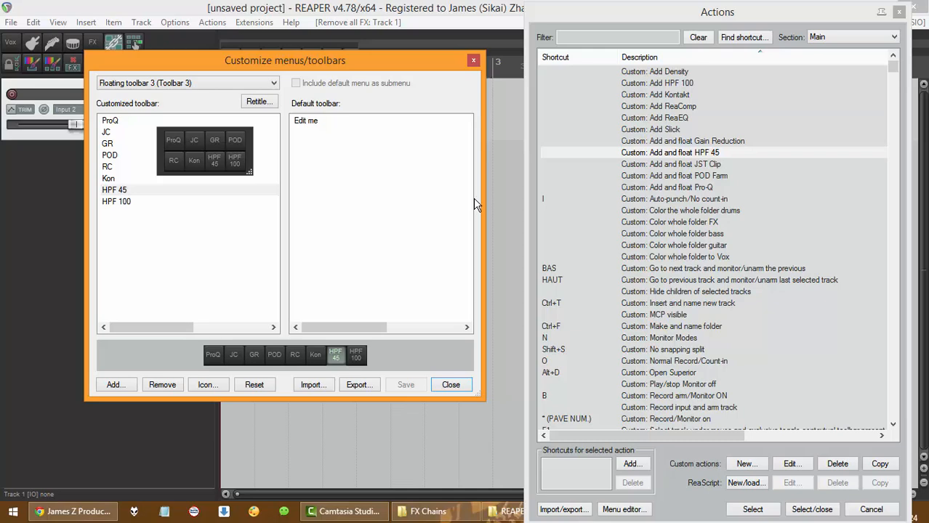
- Filter the Actions list for 'past', close it, and remove all FX from track 1
click(451, 385)
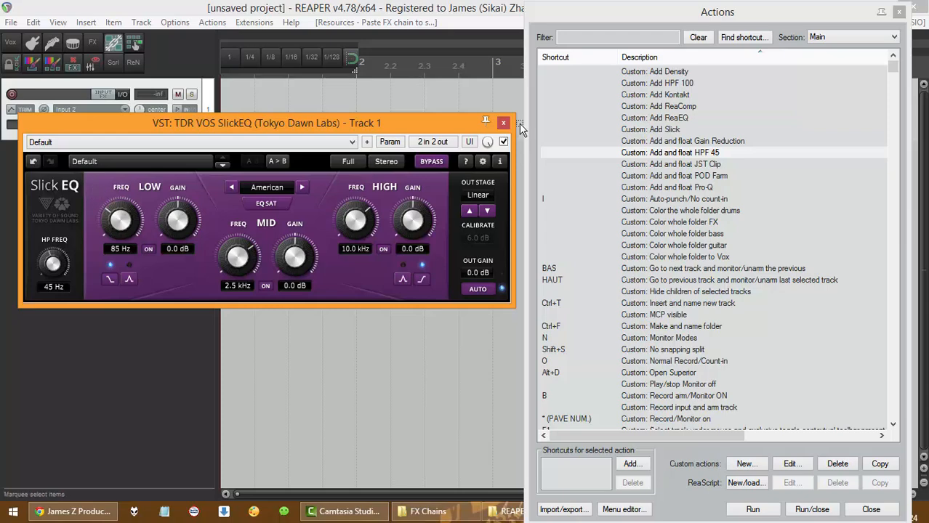
click(503, 122)
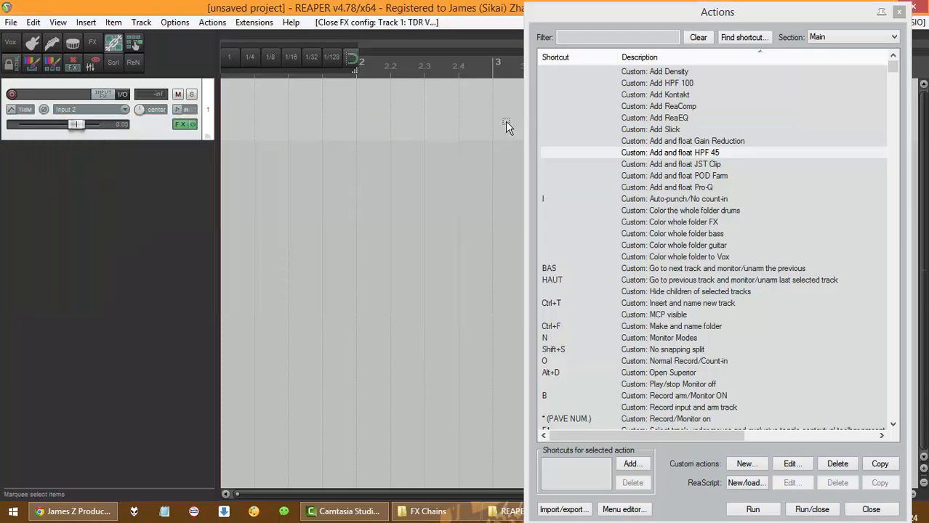
mouse_move(809, 68)
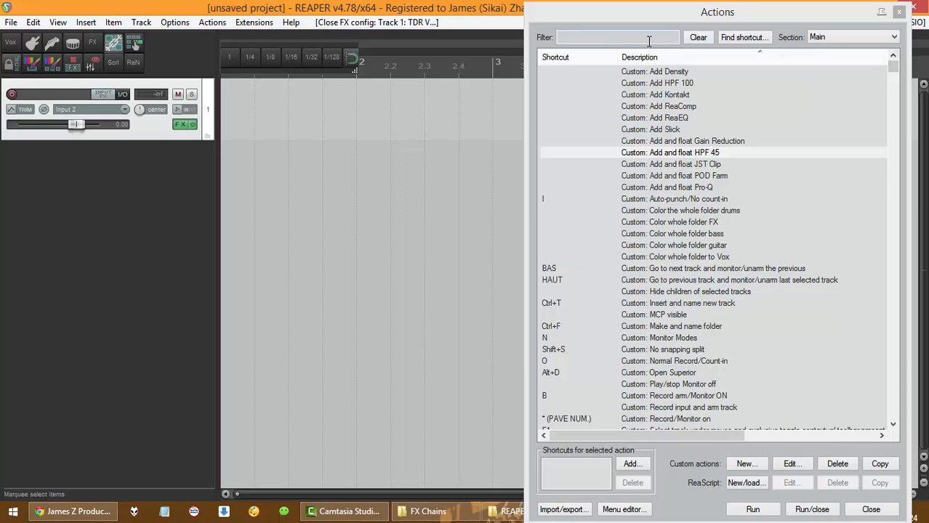
text(paste)
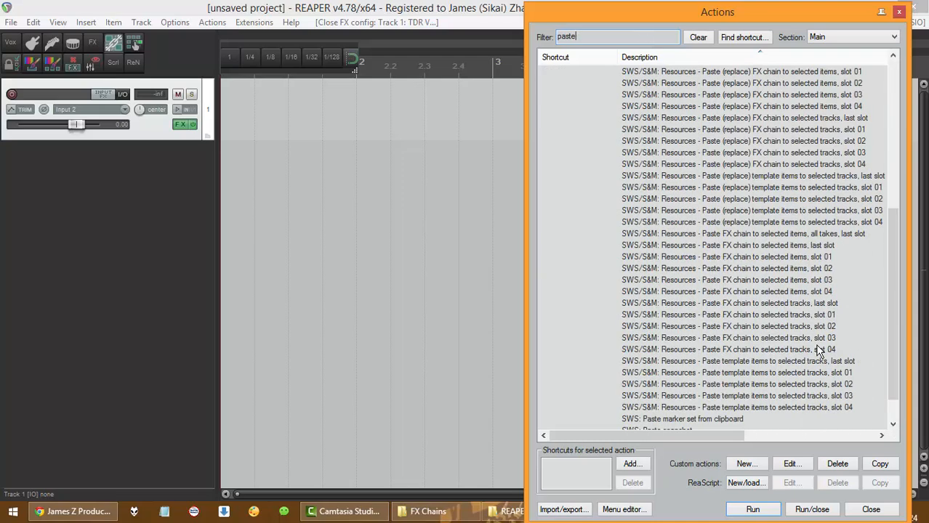
scroll(down, 3)
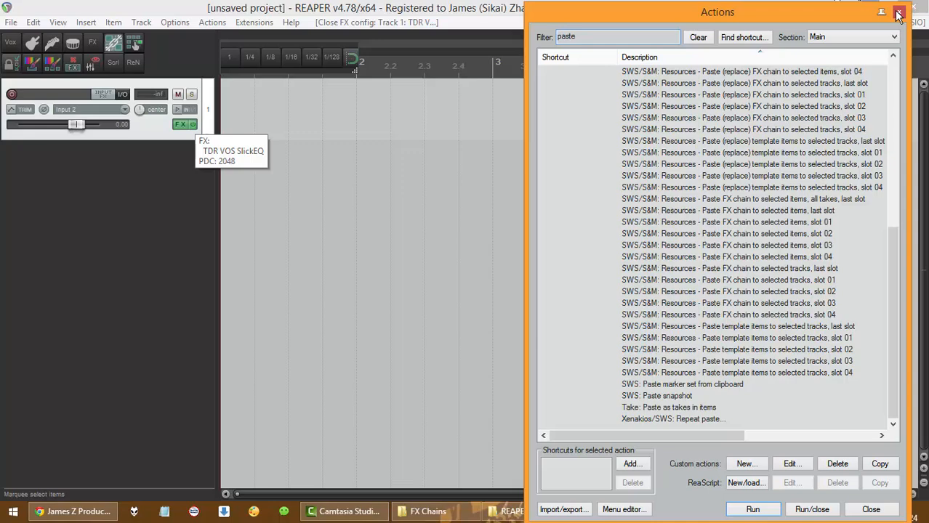
click(898, 12)
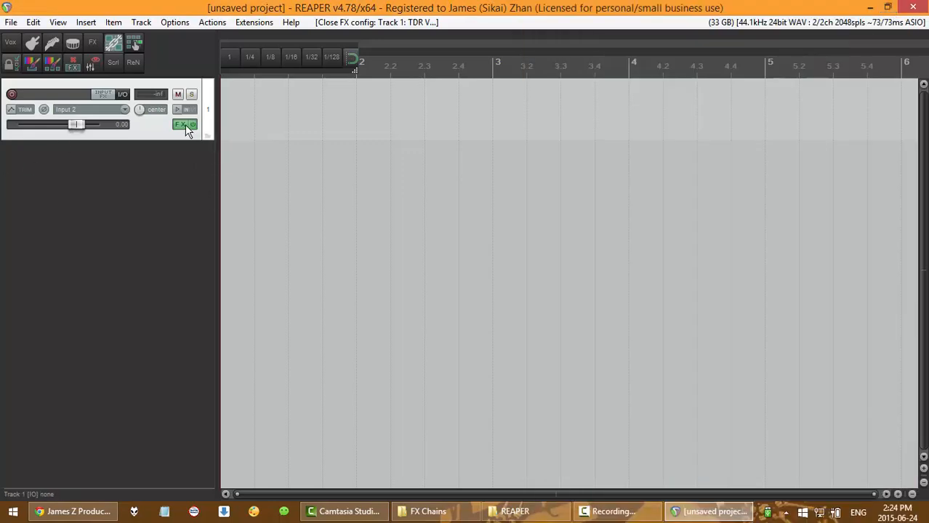
click(184, 125)
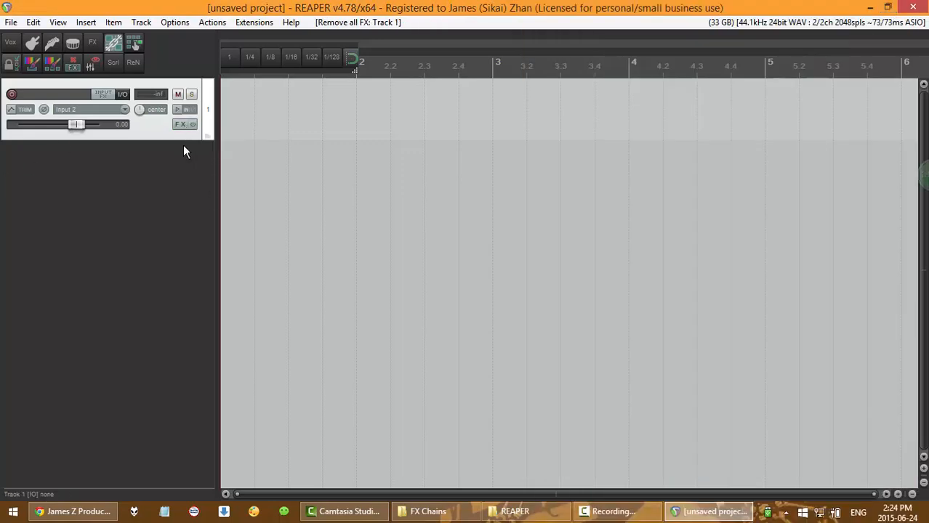
- Show the REAPER resource path in Explorer via Options, then quit without saving
click(174, 22)
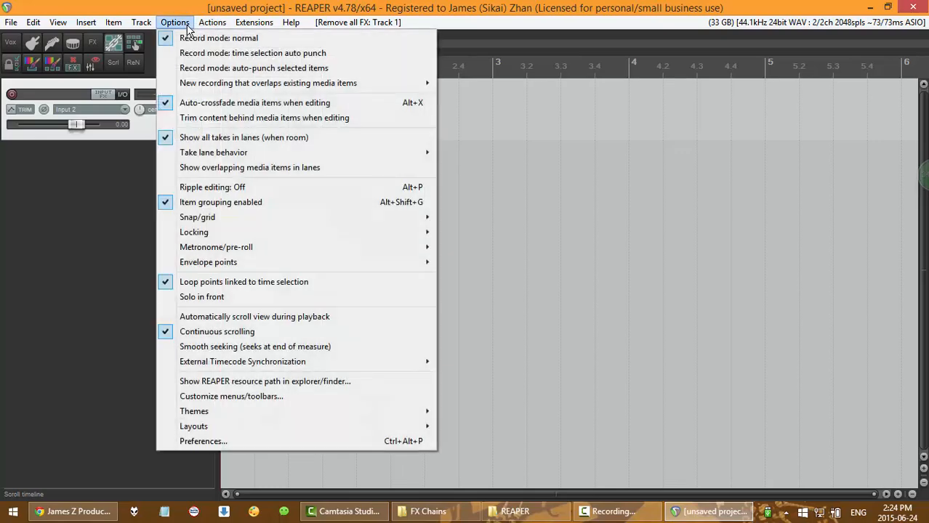
mouse_move(264, 381)
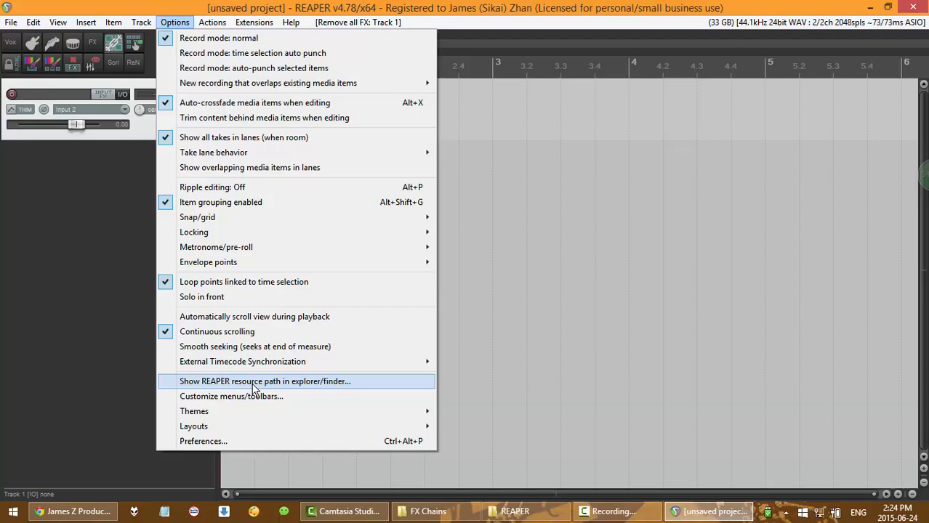
click(265, 381)
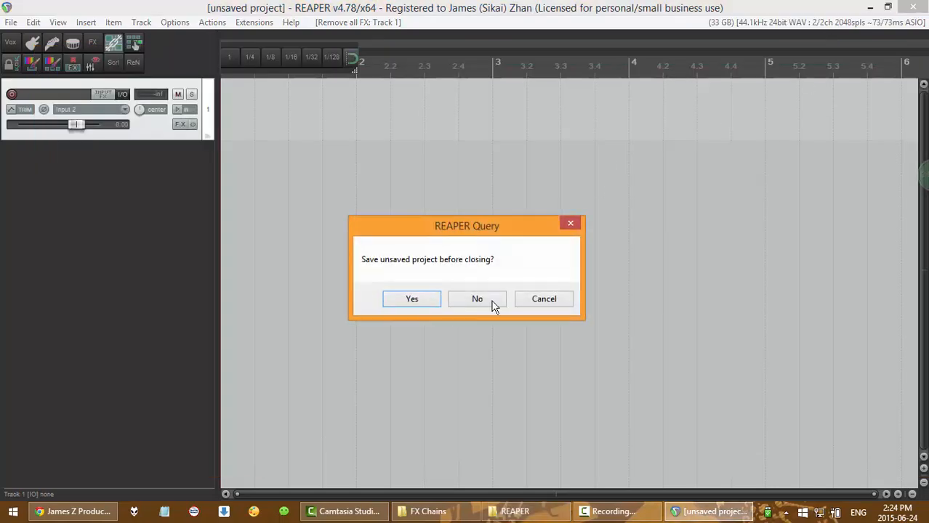
click(477, 298)
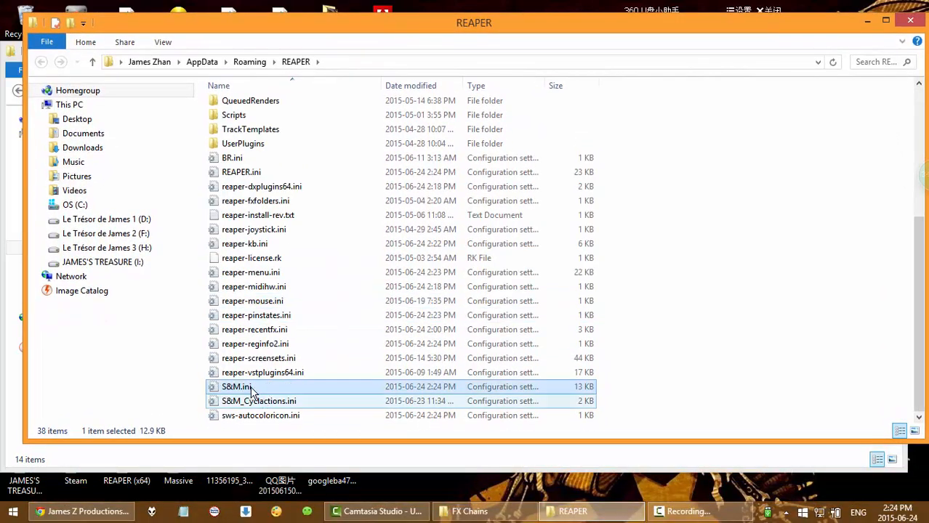
mouse_move(240, 391)
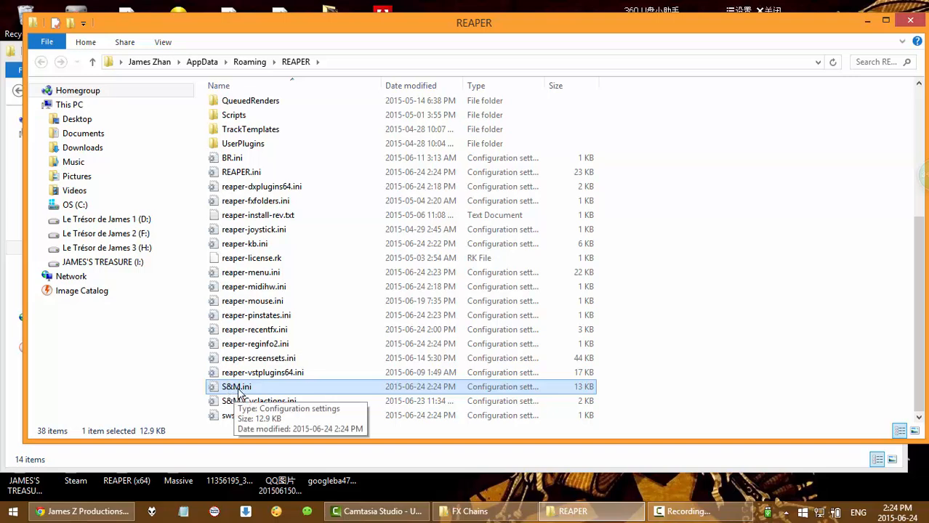
mouse_move(255, 392)
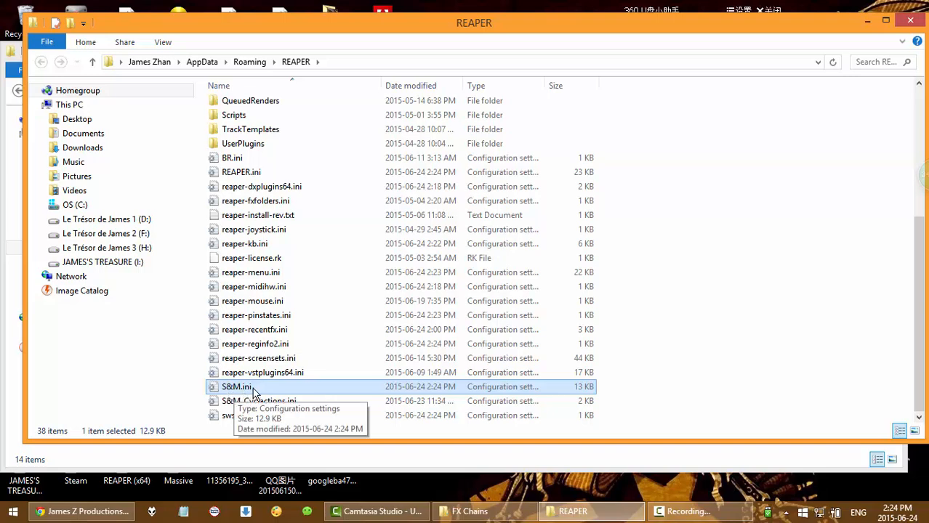
- Open S&M.ini with Notepad from its right-click menu
right_click(236, 386)
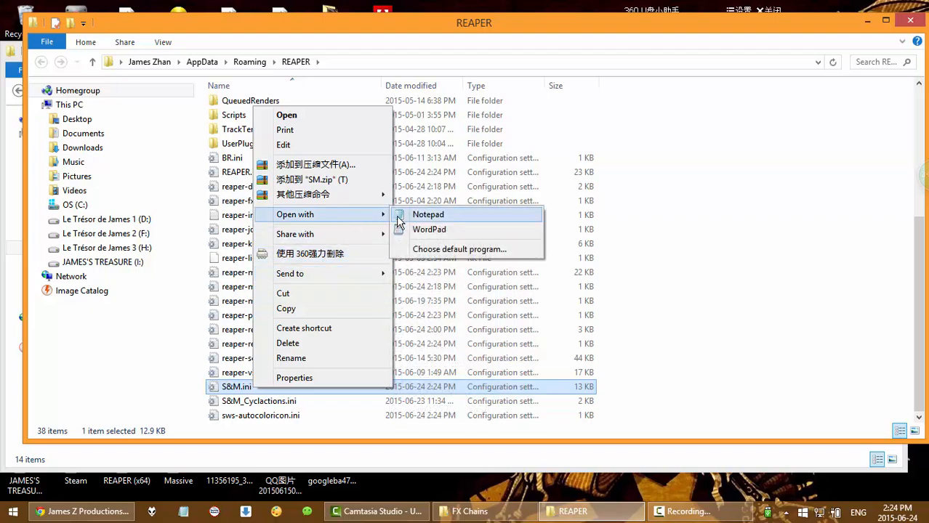
click(427, 215)
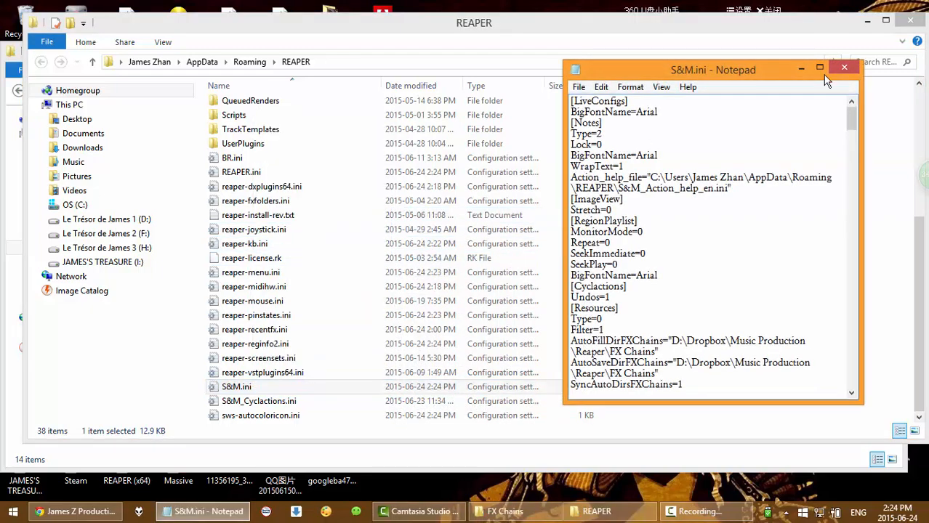
- Maximize Notepad, set S&M_PASTE_TRACKFXCHAIN to 50, then save and close S&M.ini
click(820, 70)
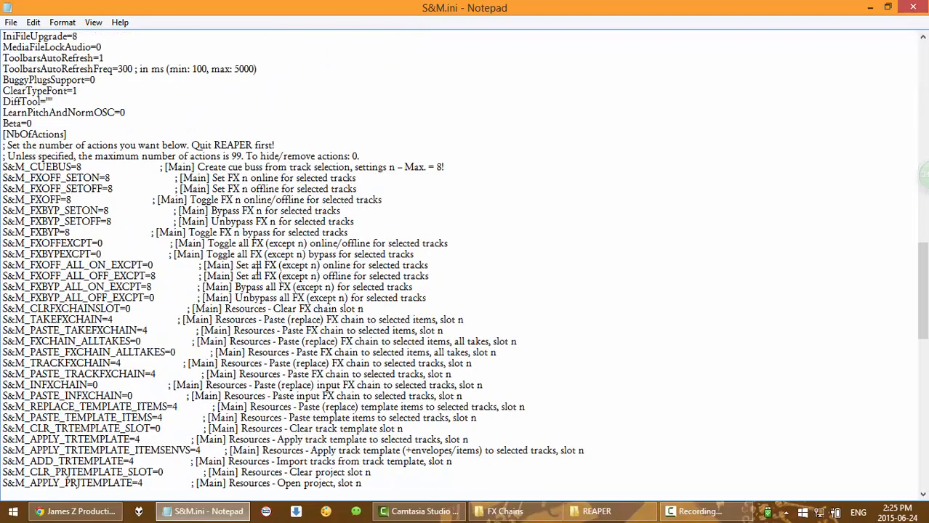
scroll(down, 3)
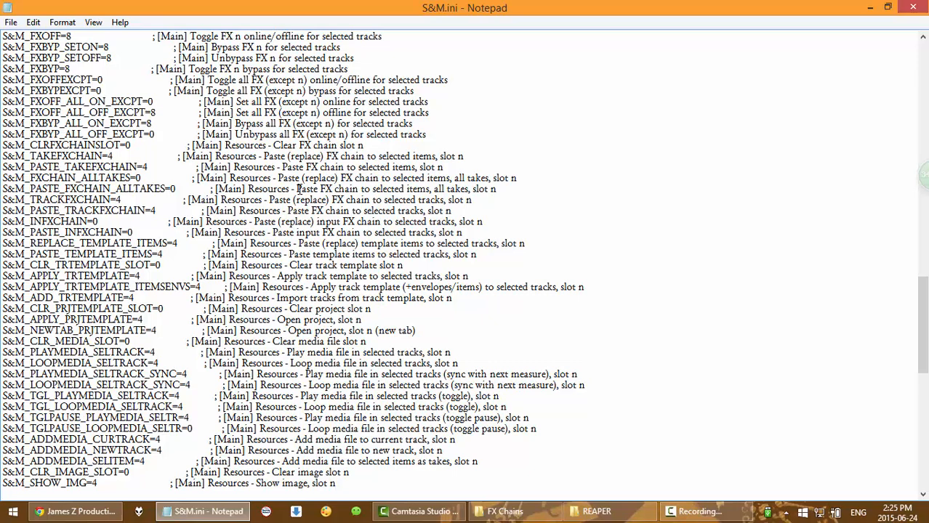
mouse_move(390, 215)
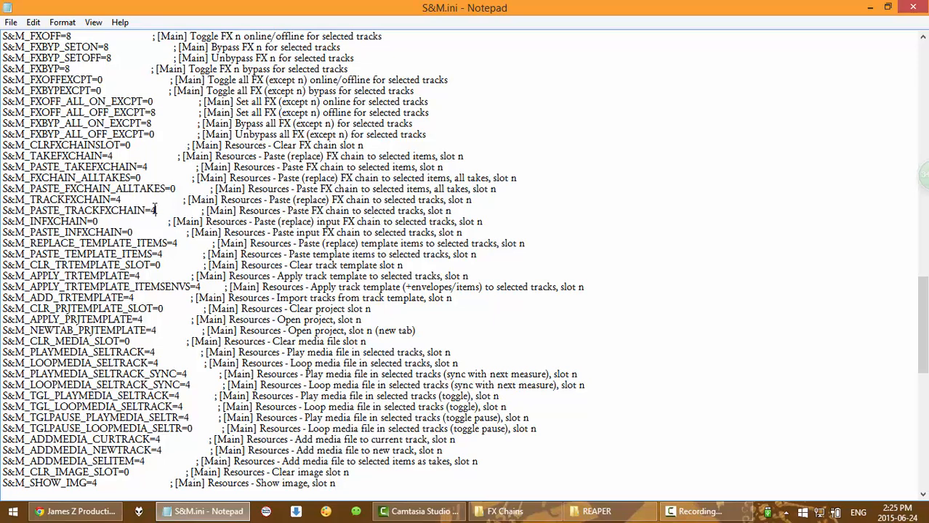
mouse_move(177, 207)
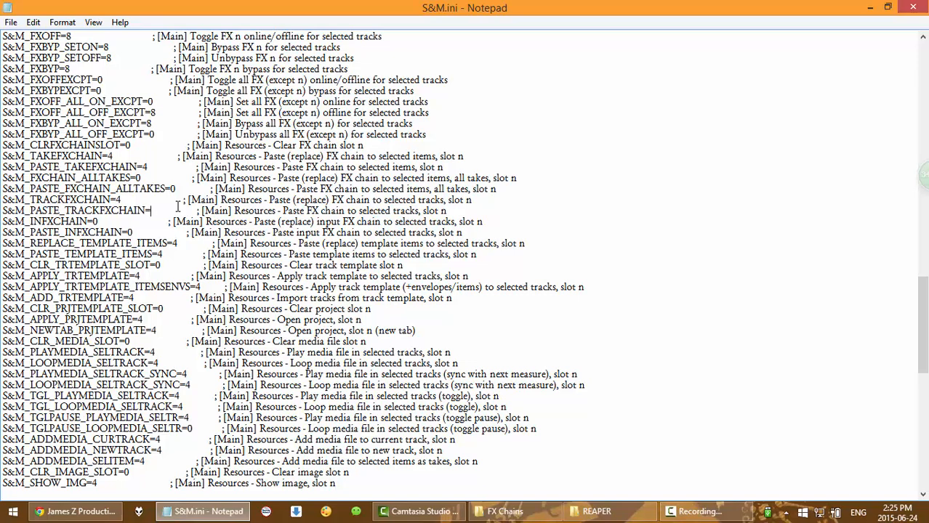
text(50)
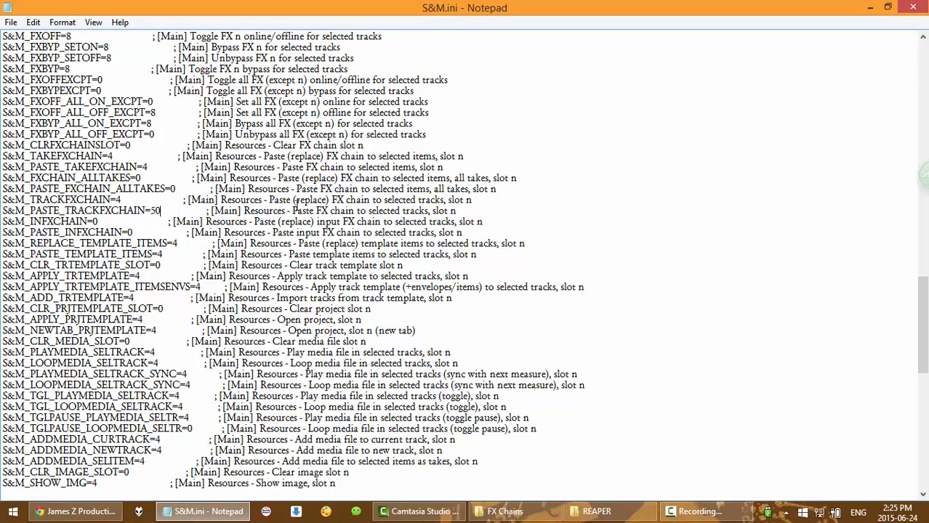
double_click(415, 211)
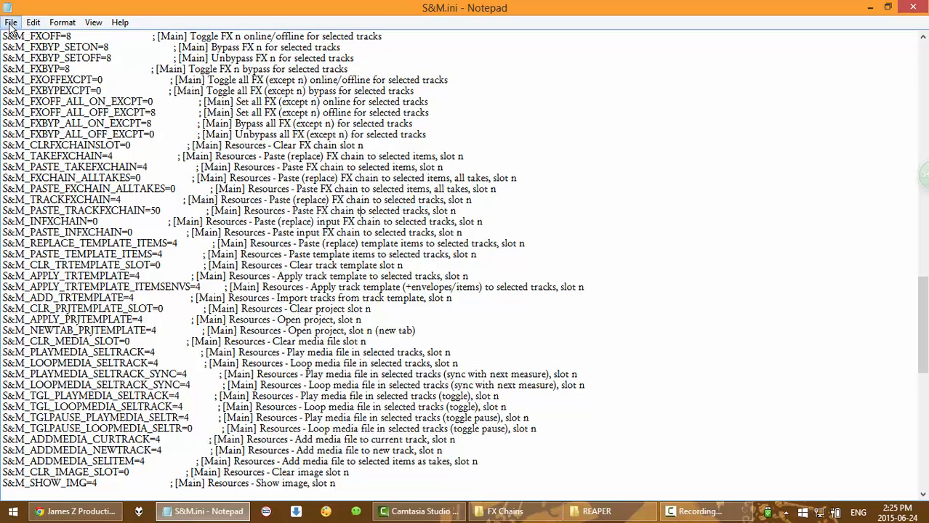
mouse_move(537, 5)
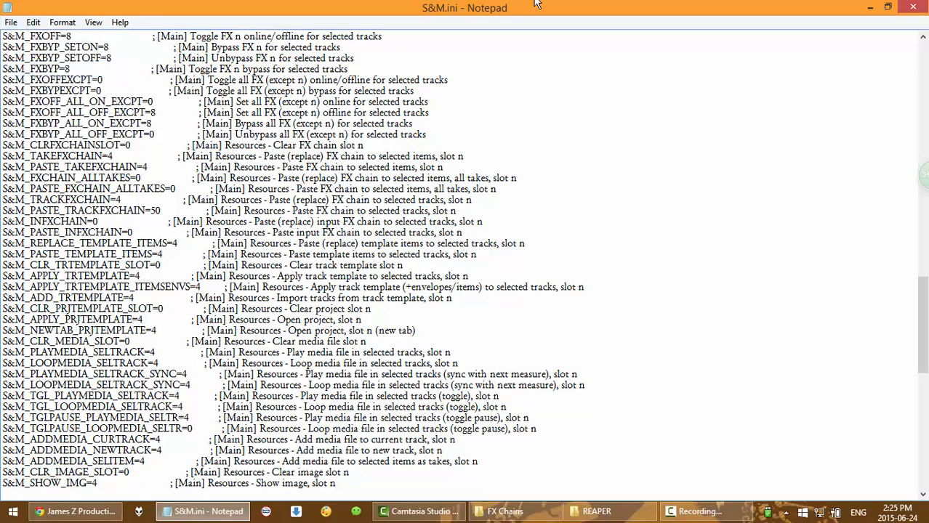
click(596, 511)
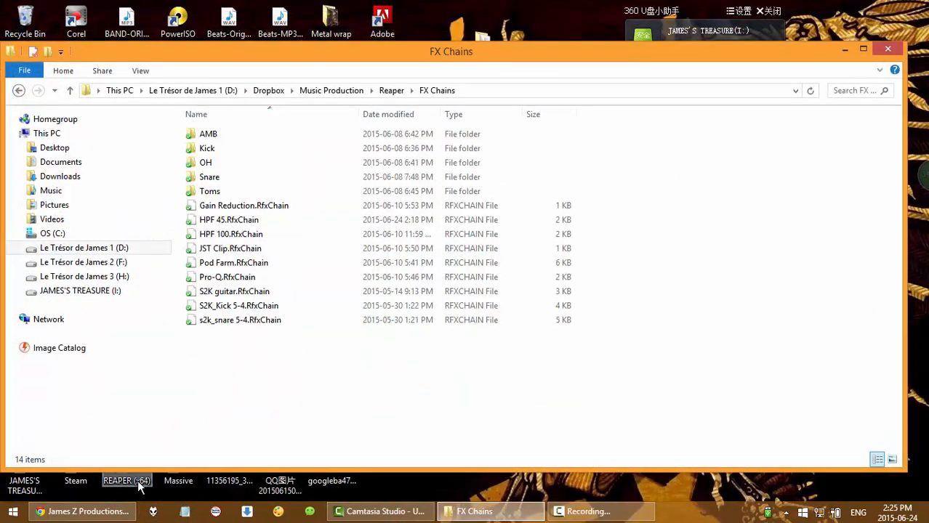
- Launch REAPER (x64) and choose 'New project (ignore default template)'
click(127, 480)
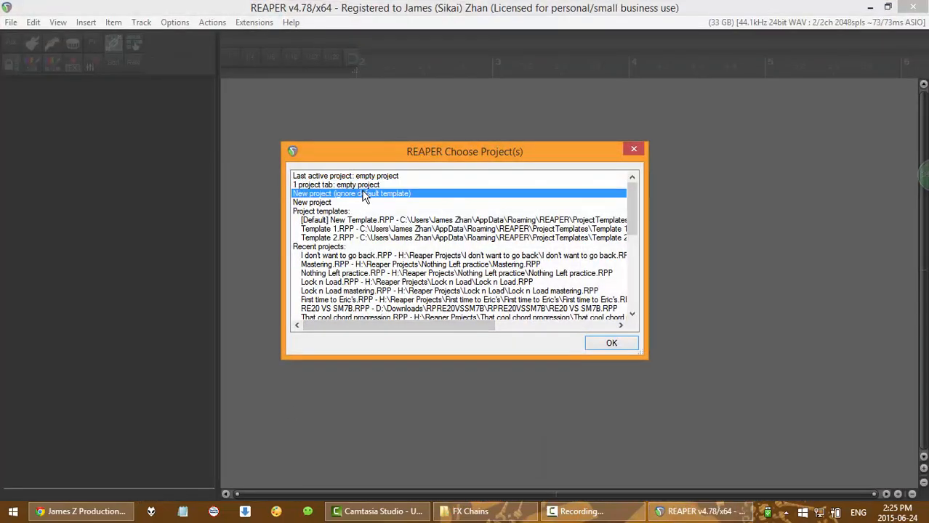
click(612, 343)
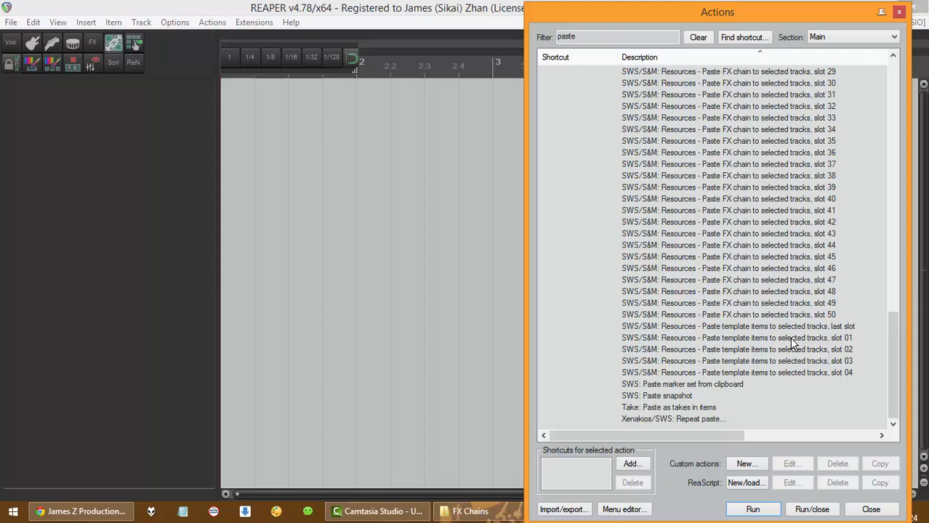
- Set up track 1 with its FX window and the HPF 45 floating toolbar
click(727, 314)
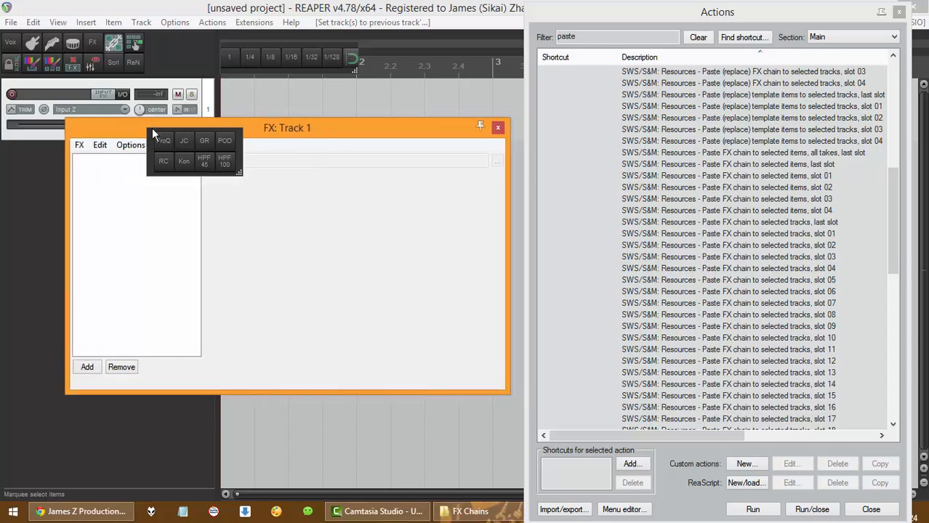
- Close track 1's FX window and drag the Actions window toward the centre
click(498, 128)
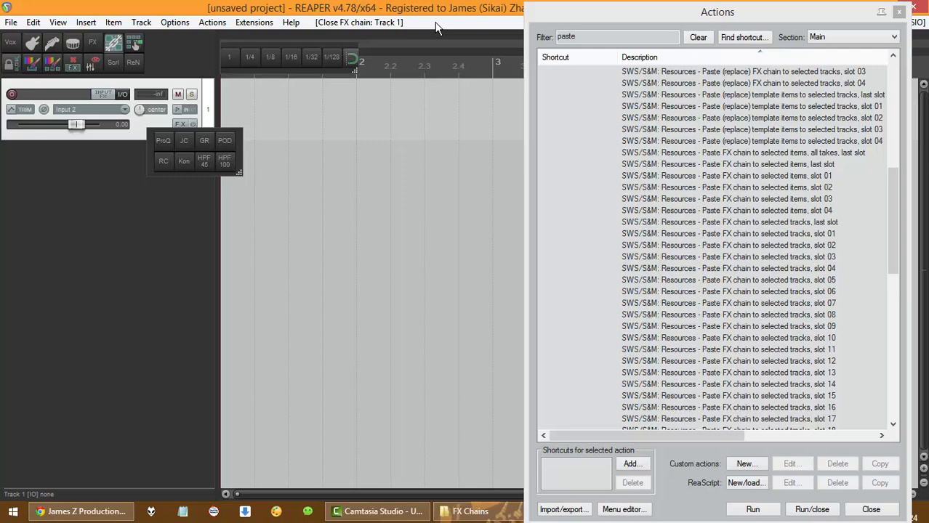
mouse_move(610, 16)
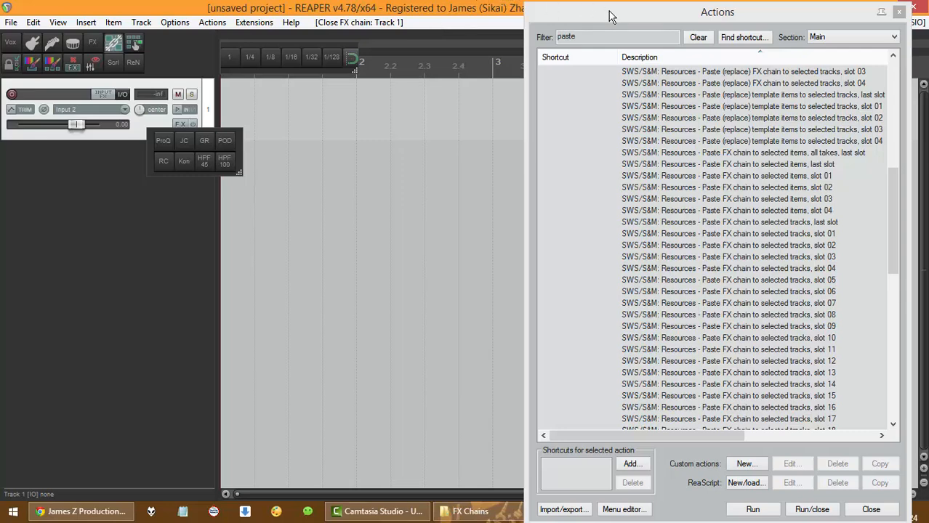
drag(717, 11, 547, 3)
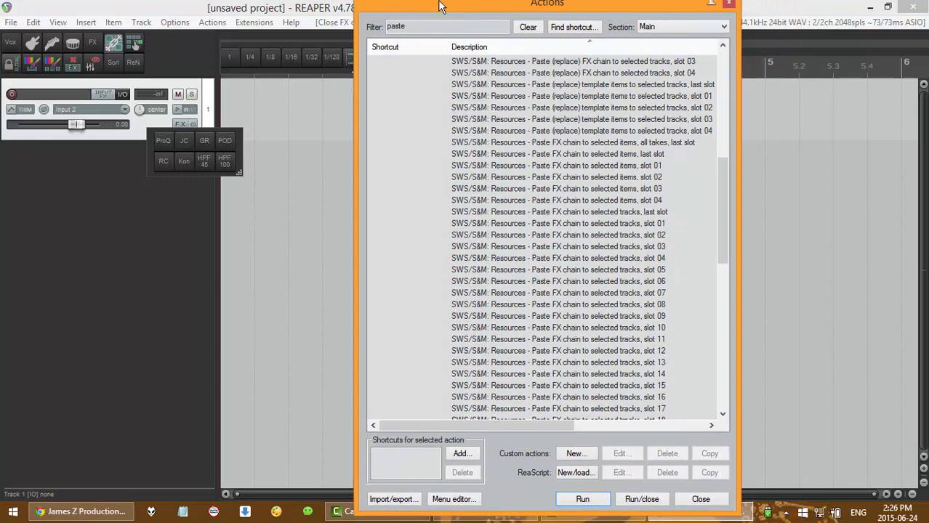